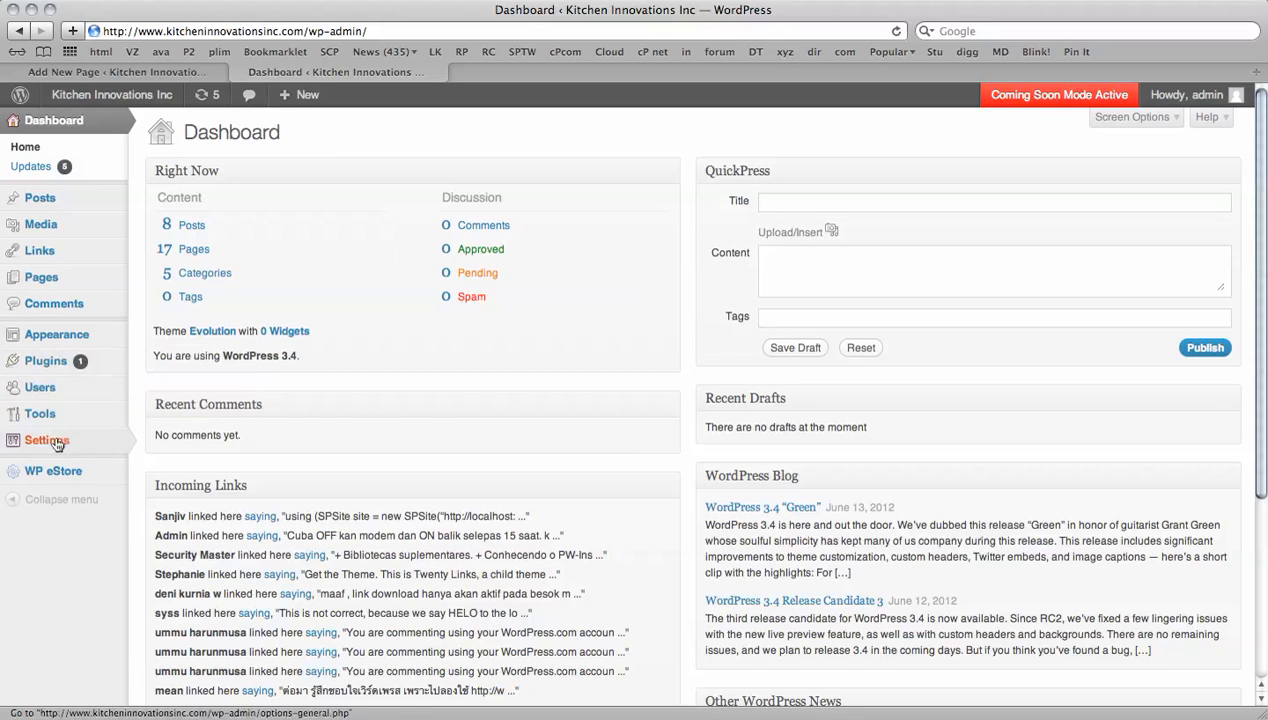
# Go to Settings > (a)SlideShow and review its shortcode syntax and global settings
pyautogui.click(46, 440)
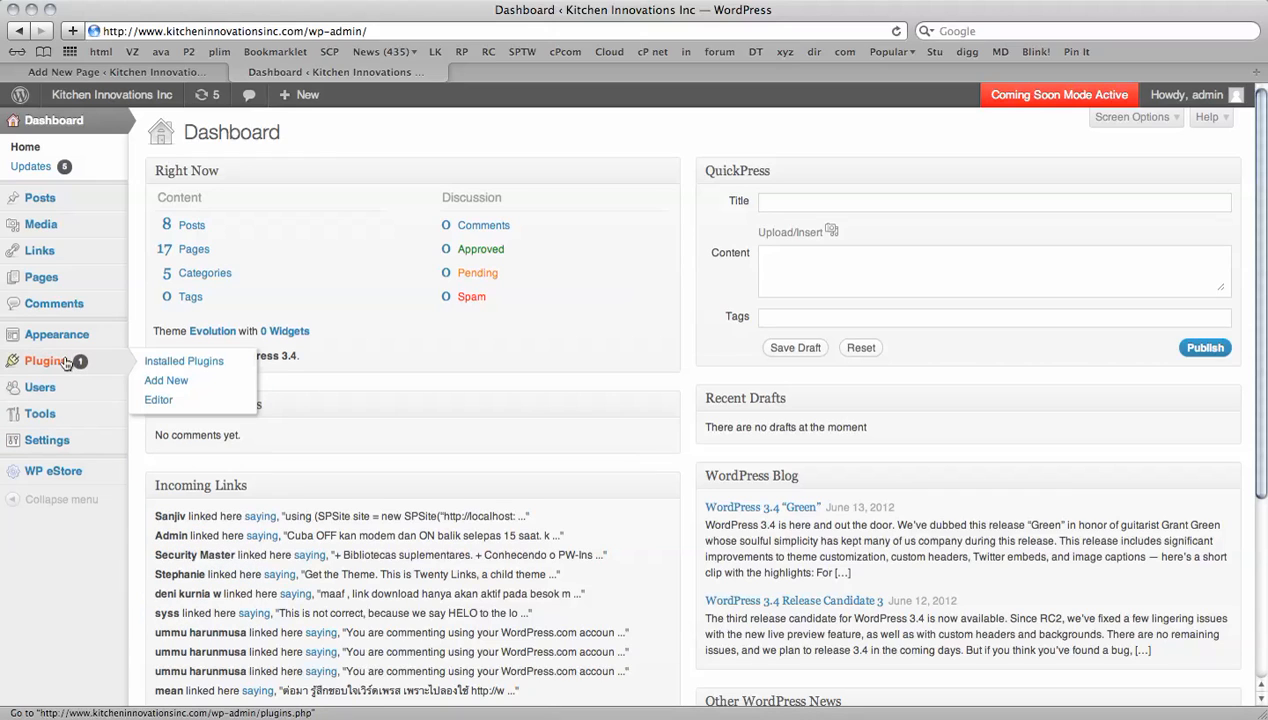
pyautogui.moveTo(166, 380)
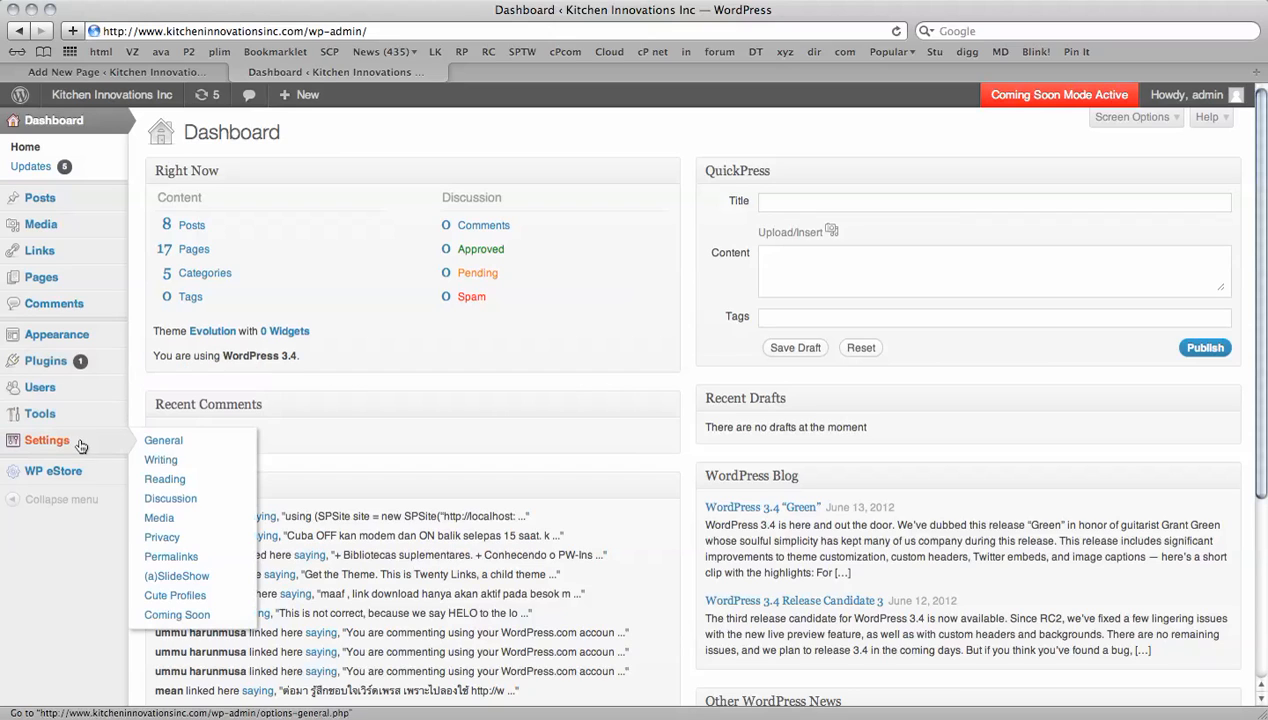
pyautogui.moveTo(176, 576)
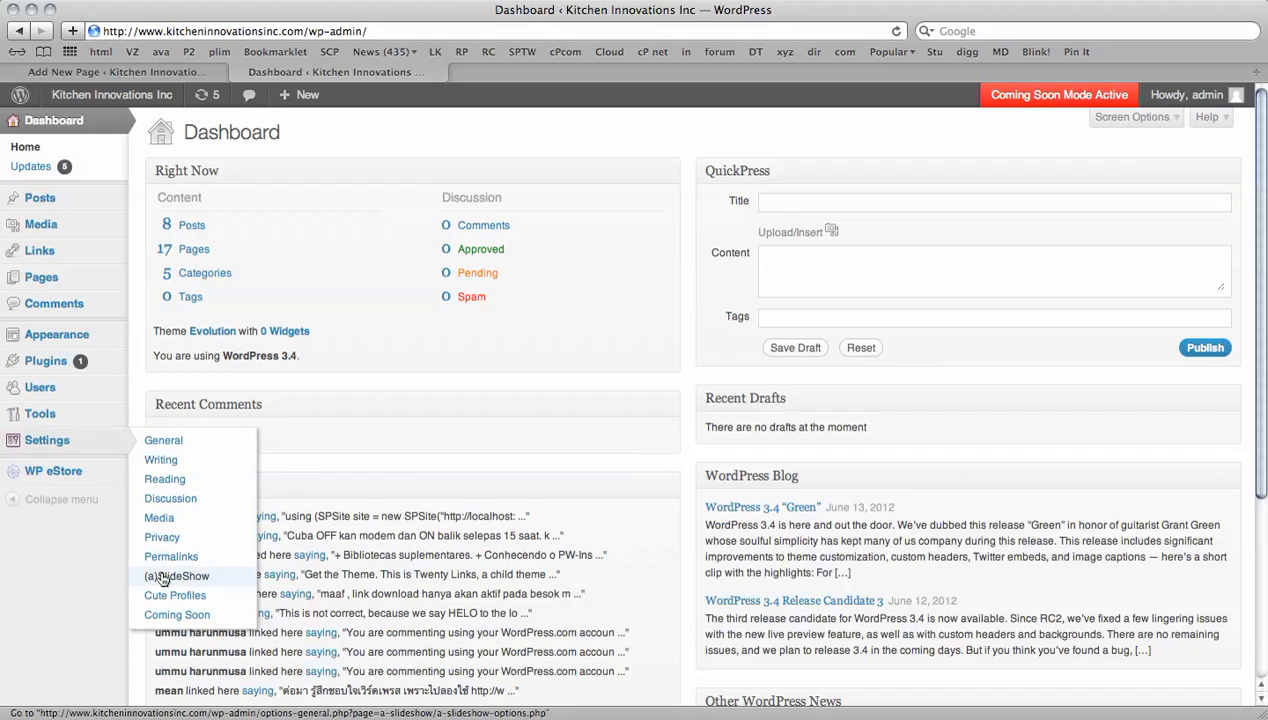
pyautogui.click(176, 576)
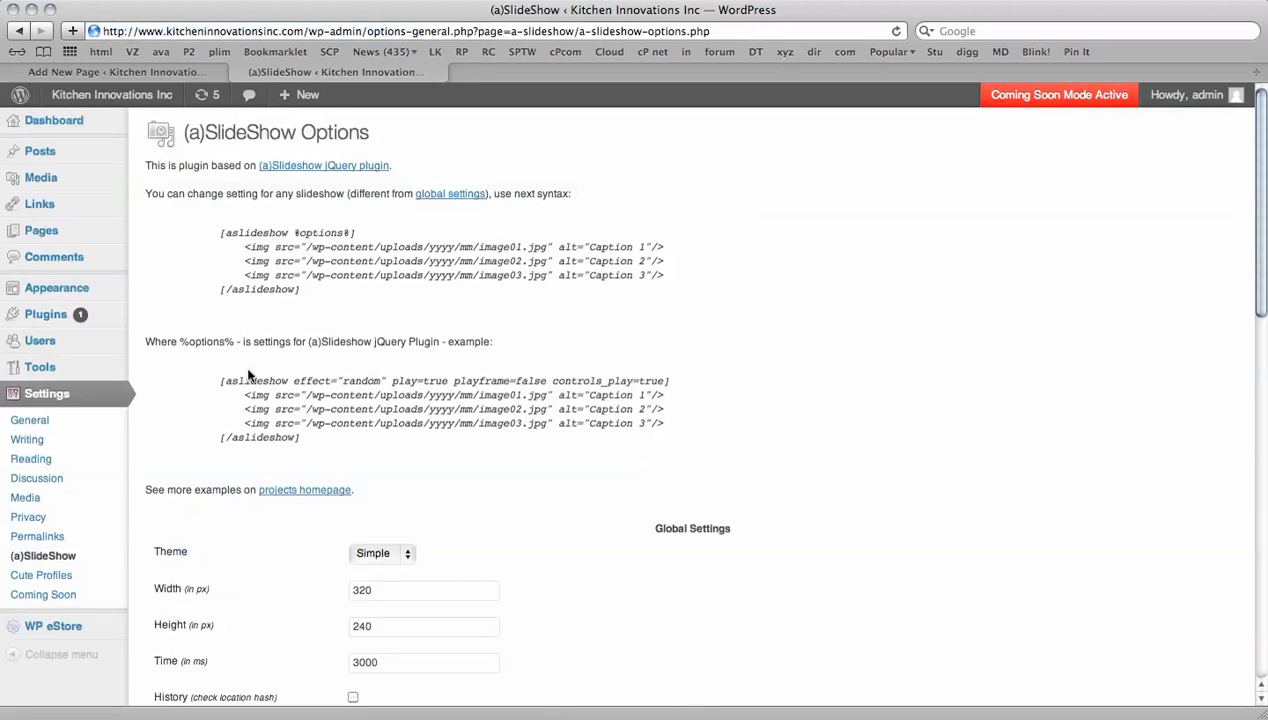
pyautogui.scroll(-3)
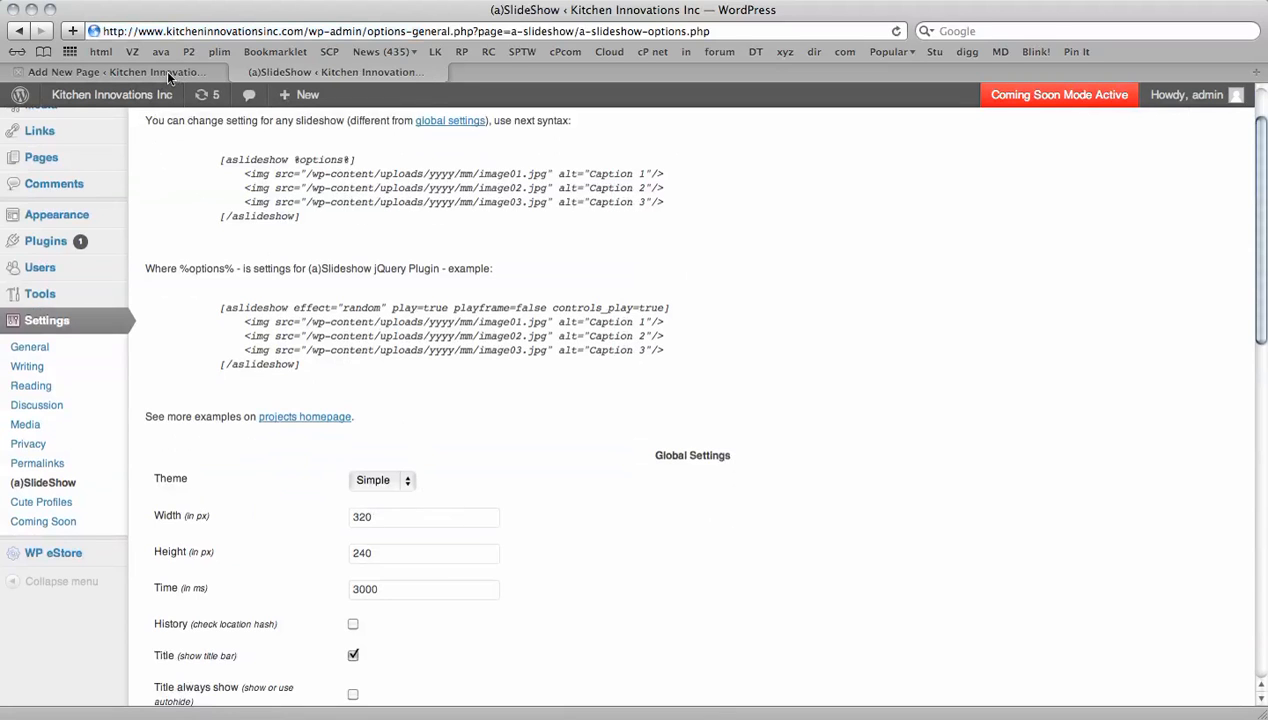
# From the Add New Page draft, browse Add Media > Media Library for the uploaded images
pyautogui.click(112, 72)
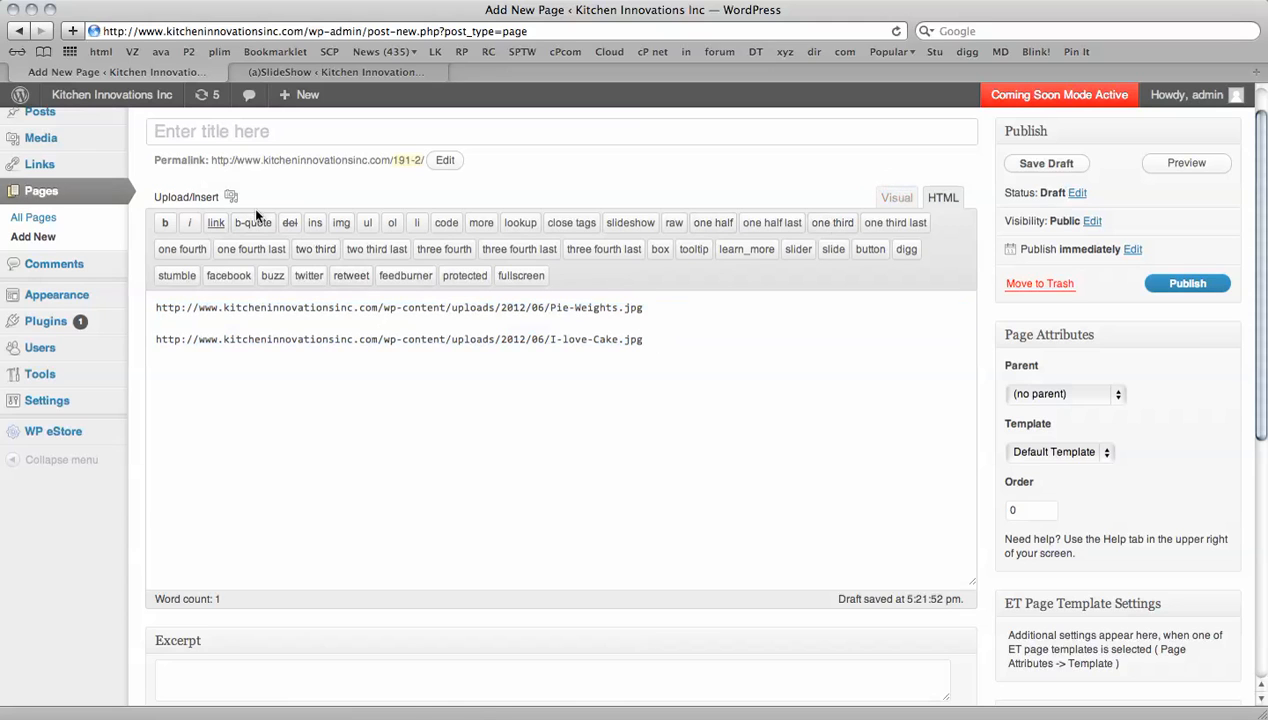
pyautogui.click(230, 196)
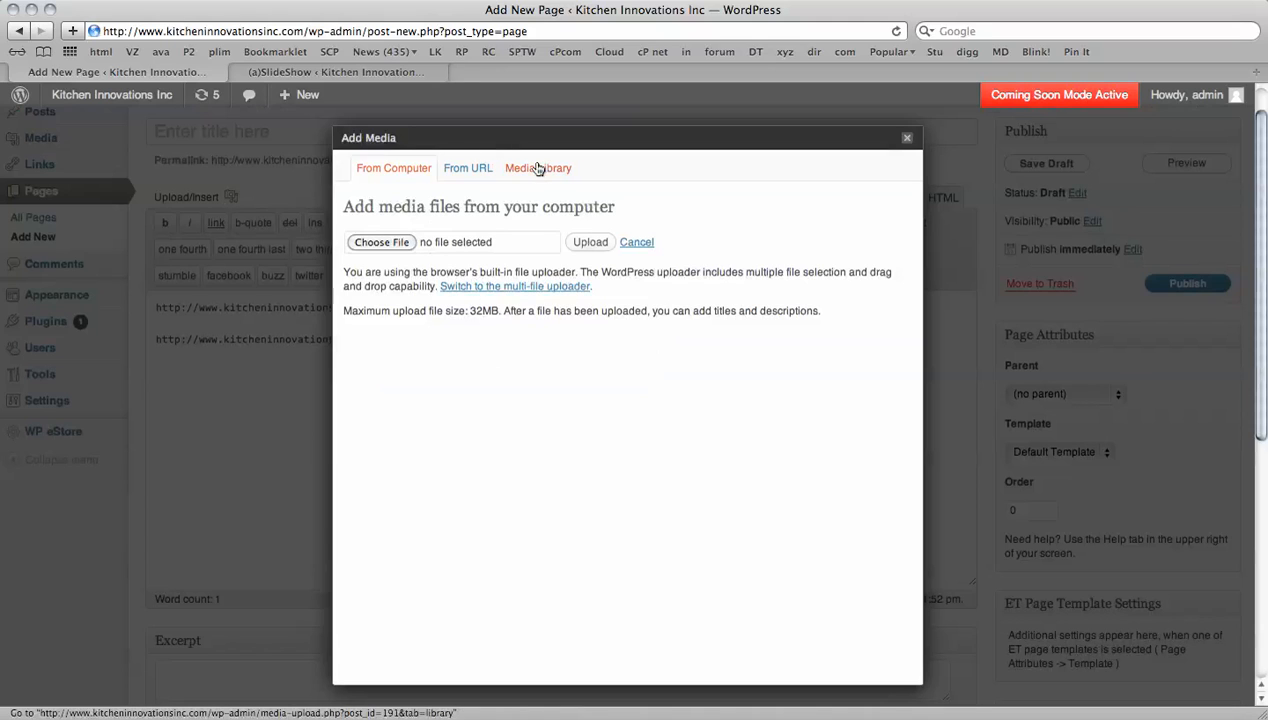
pyautogui.click(538, 168)
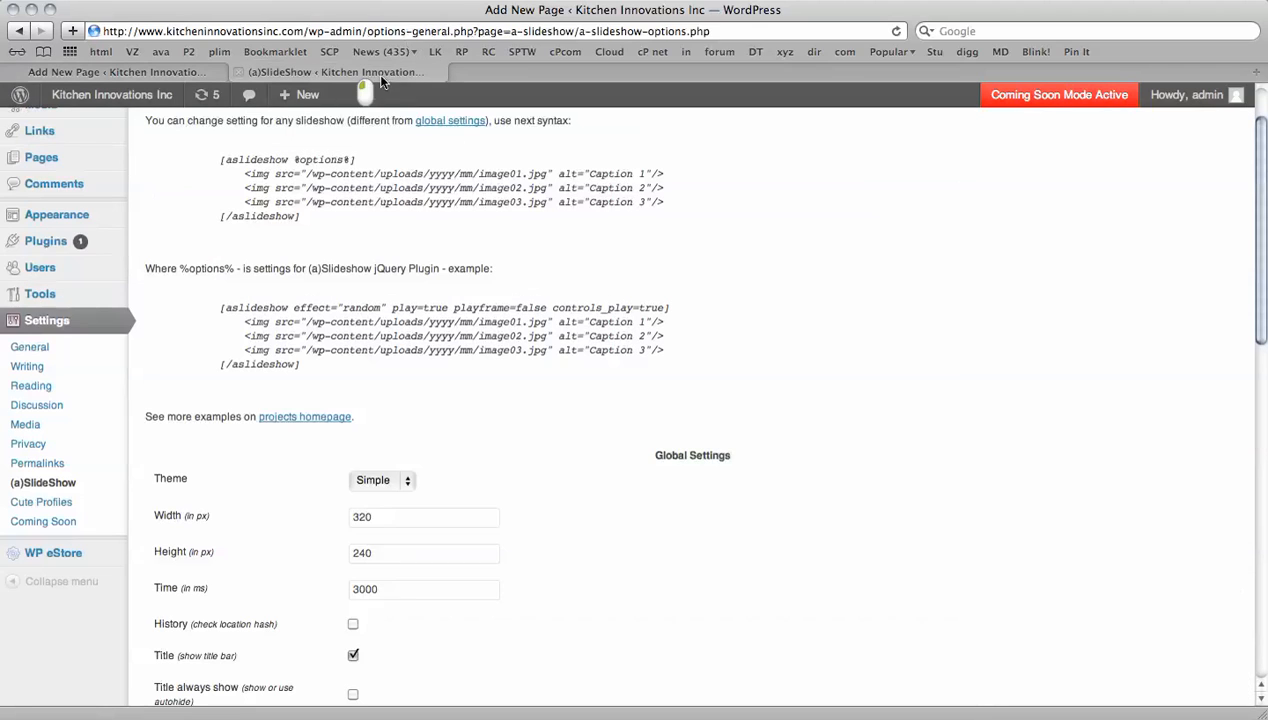
# Set the slideshow's global width to 957 px and height to 370 px, leaving timing at 3000
pyautogui.click(424, 516)
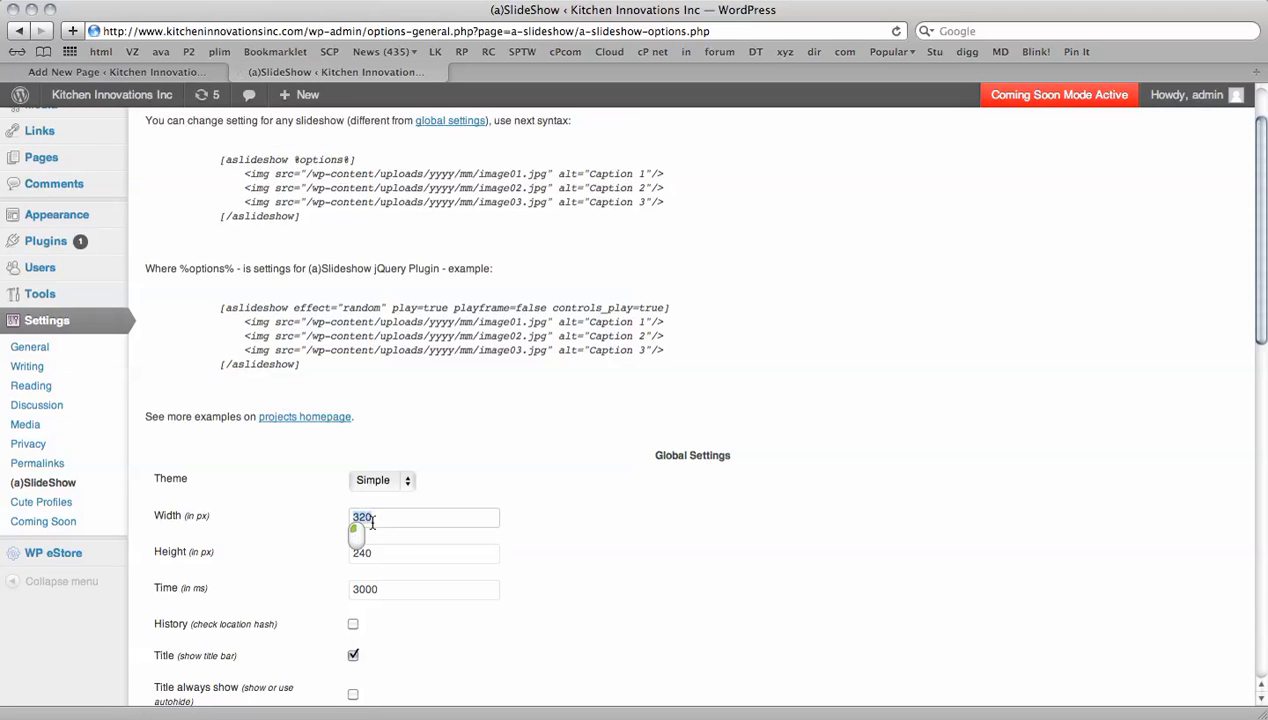
pyautogui.write('957')
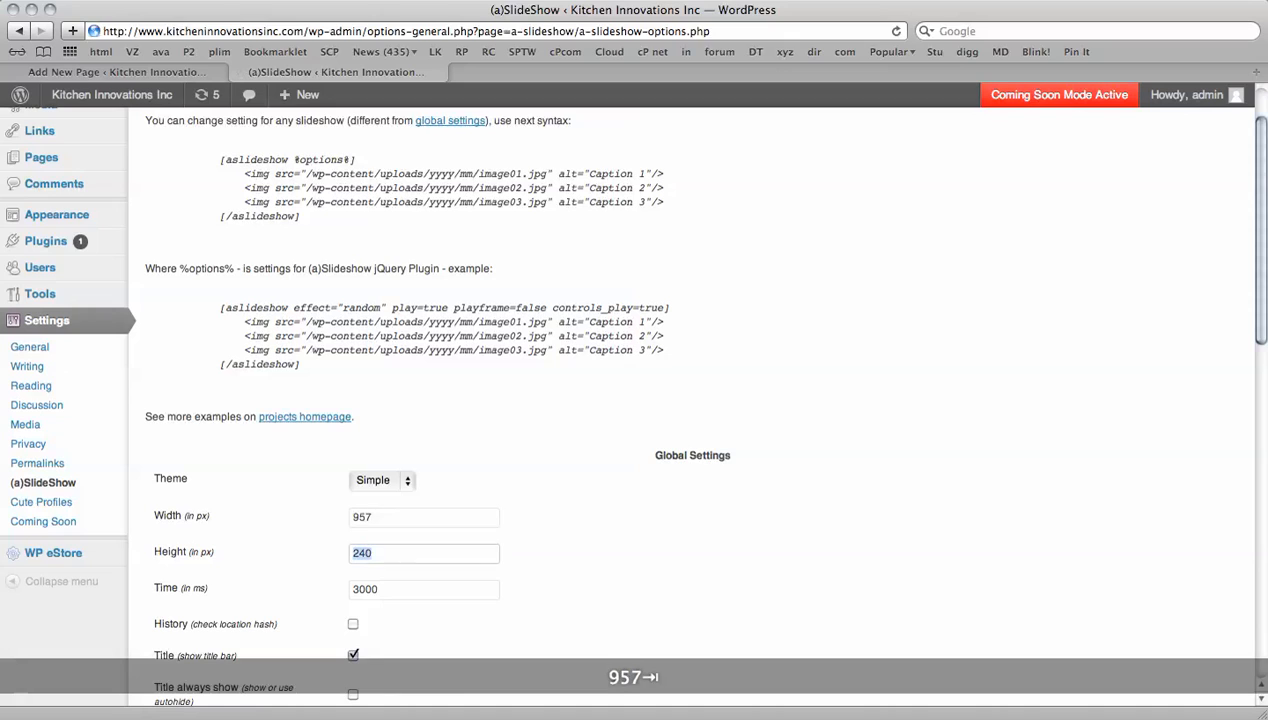
pyautogui.write('370')
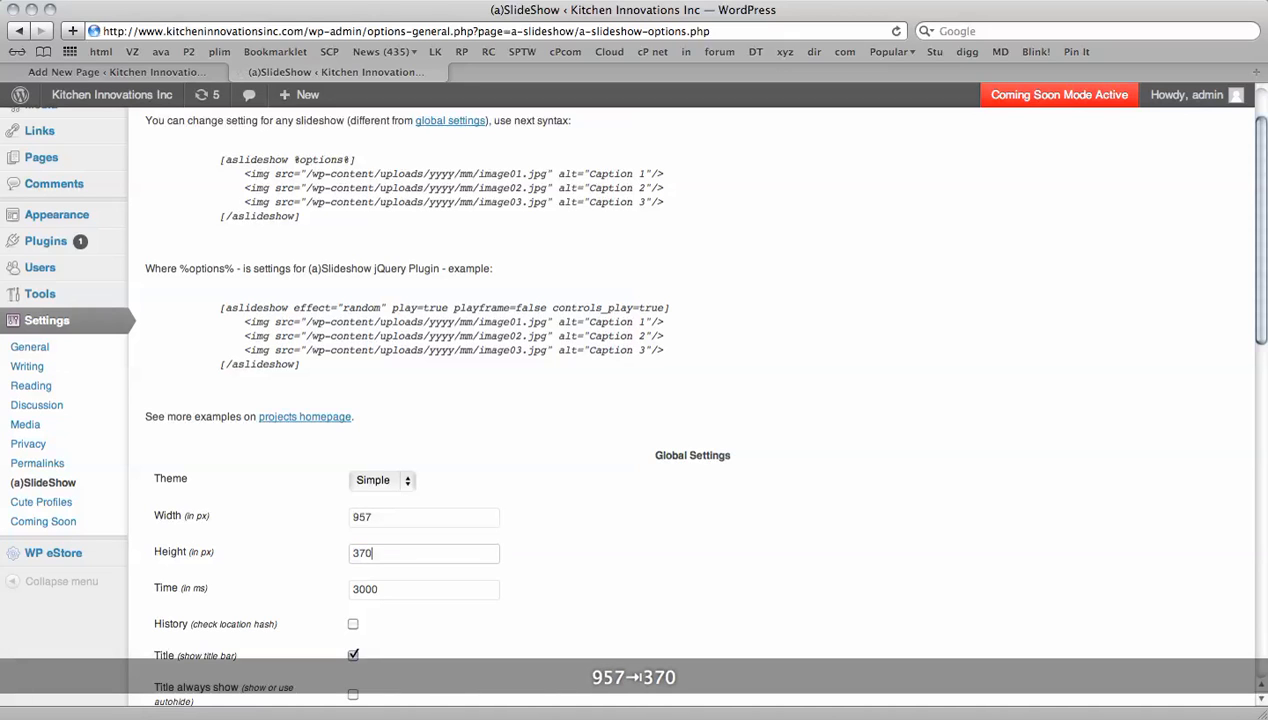
pyautogui.scroll(-3)
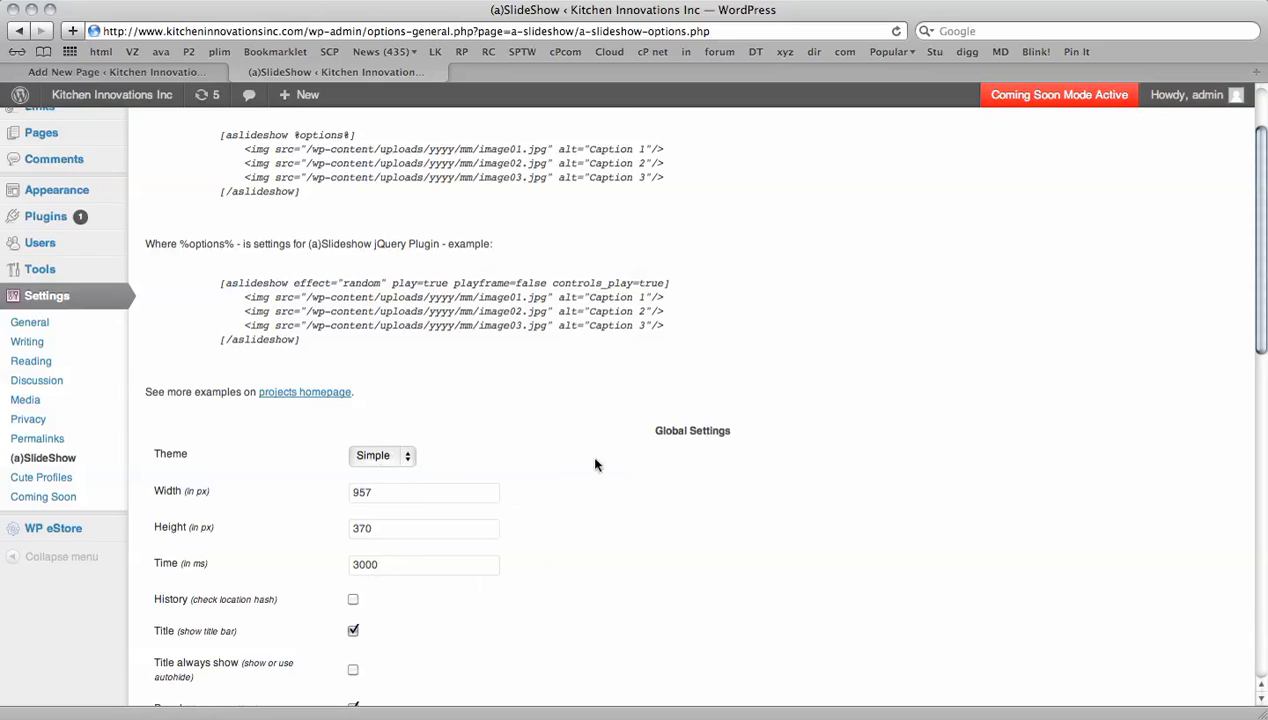
pyautogui.scroll(-3)
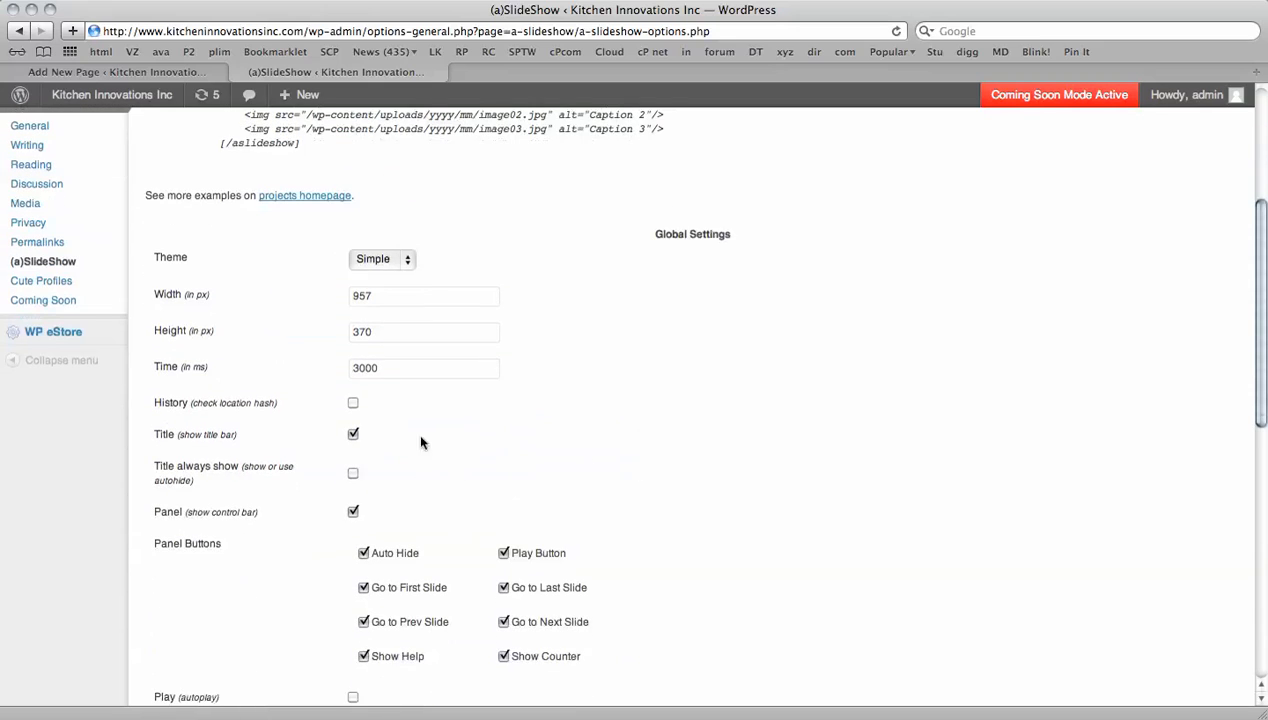
pyautogui.click(352, 434)
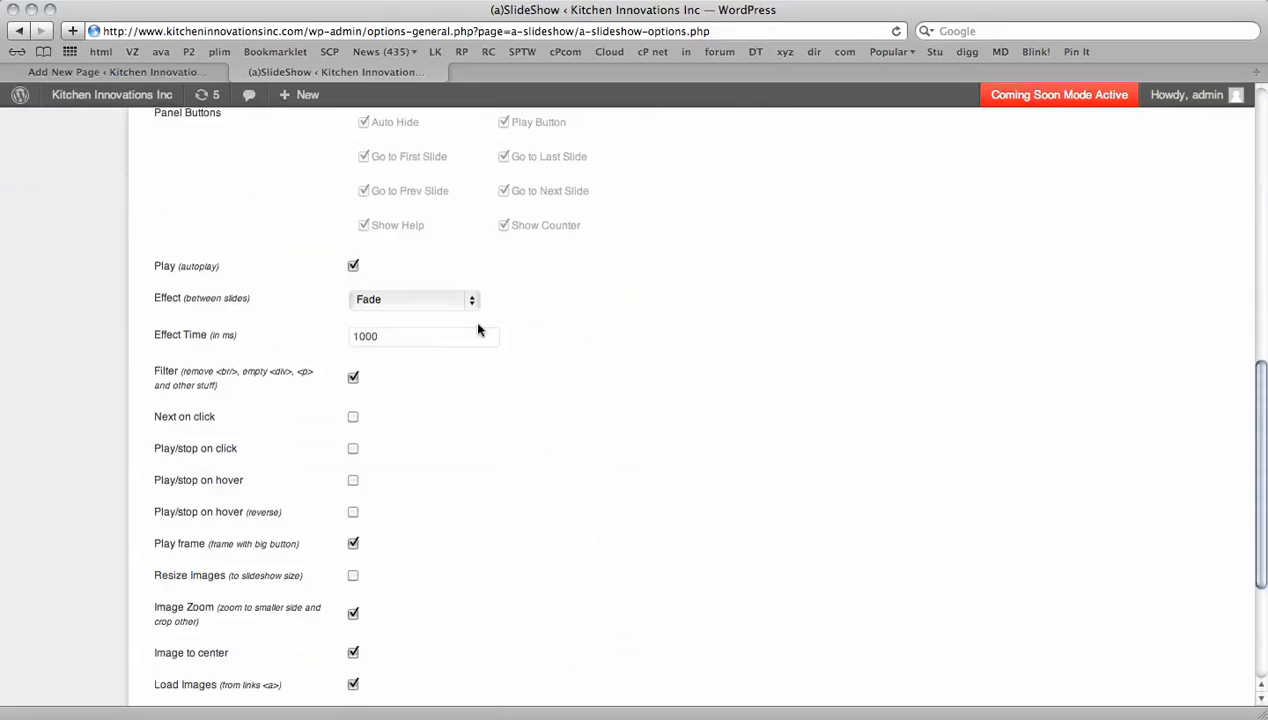
pyautogui.click(412, 300)
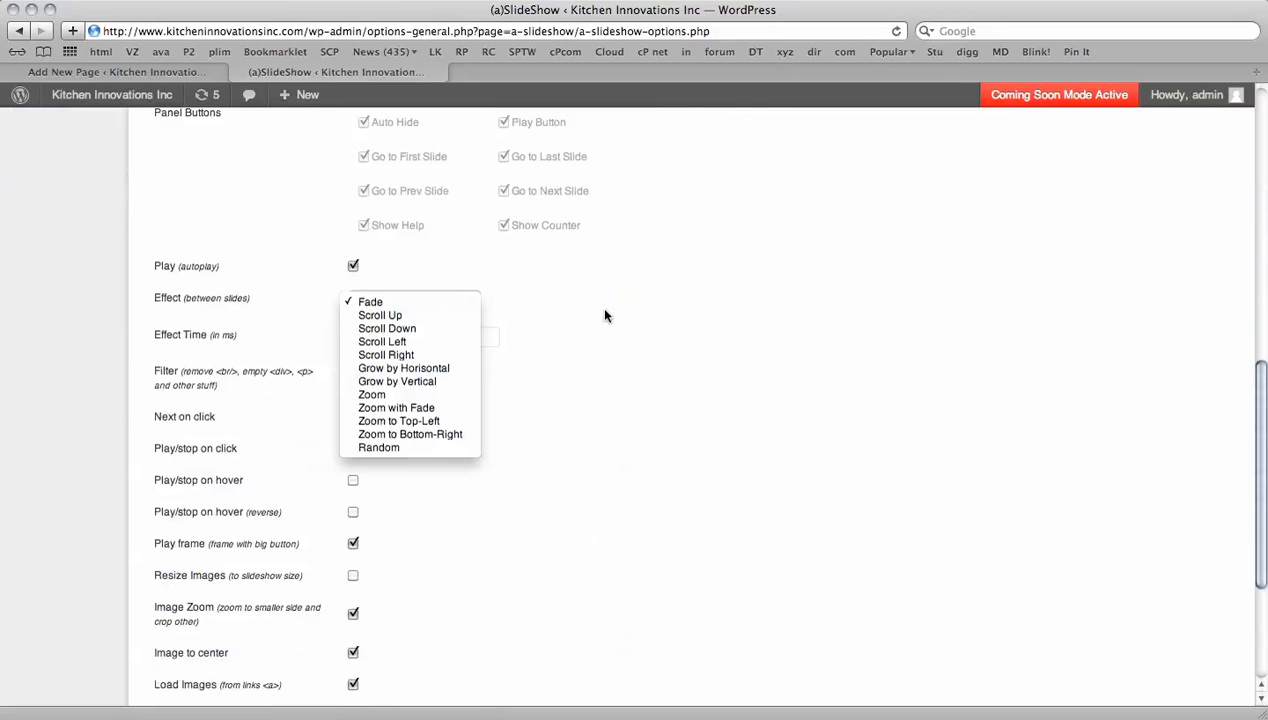
pyautogui.click(370, 300)
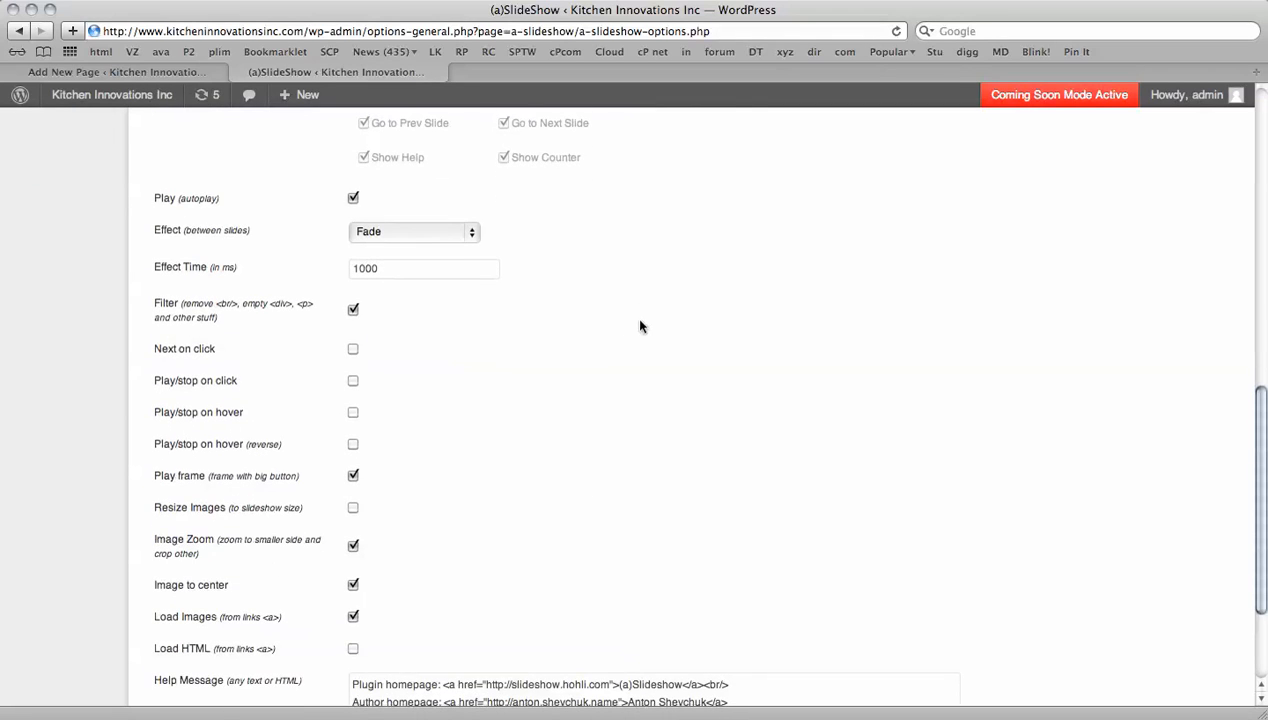
pyautogui.scroll(-3)
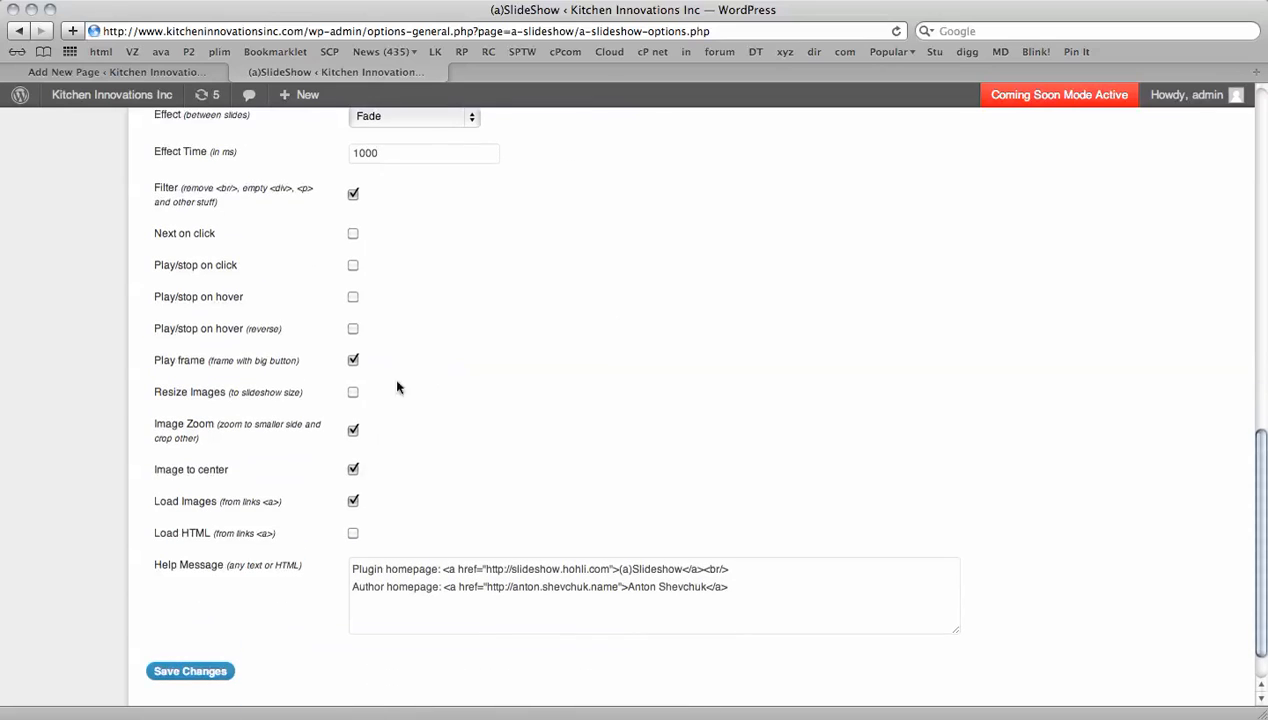
pyautogui.moveTo(344, 388)
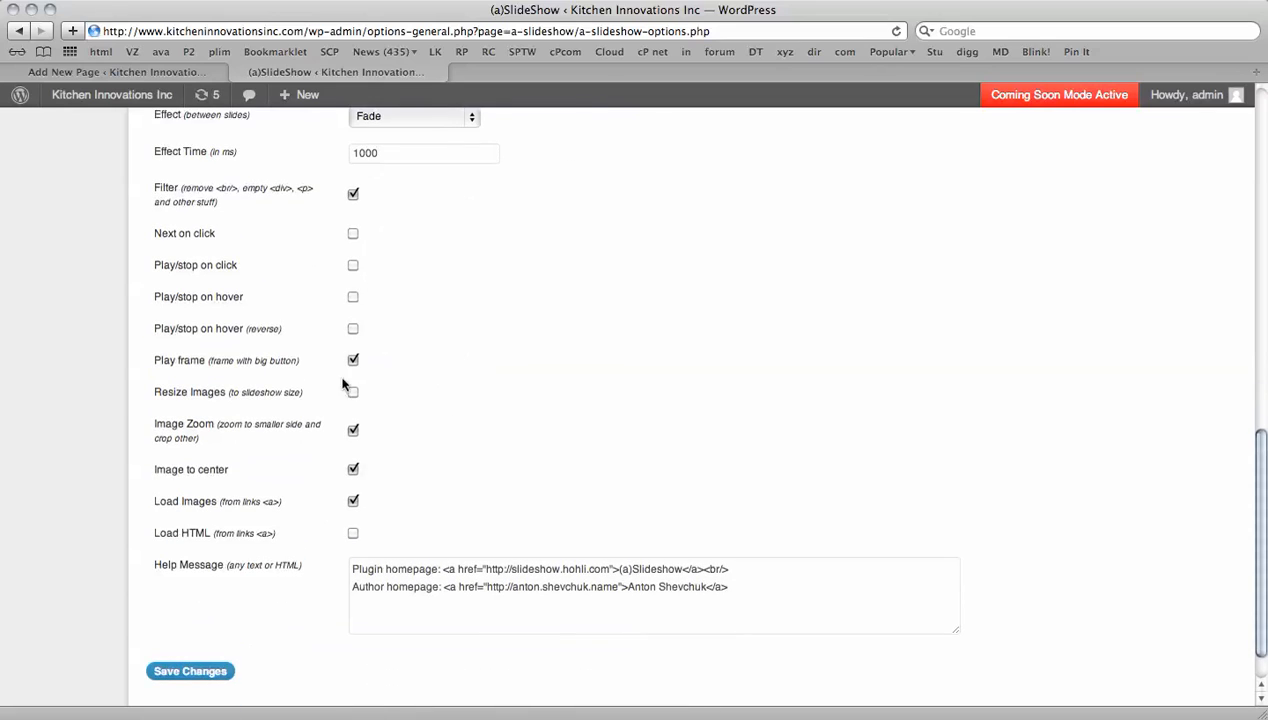
pyautogui.click(352, 360)
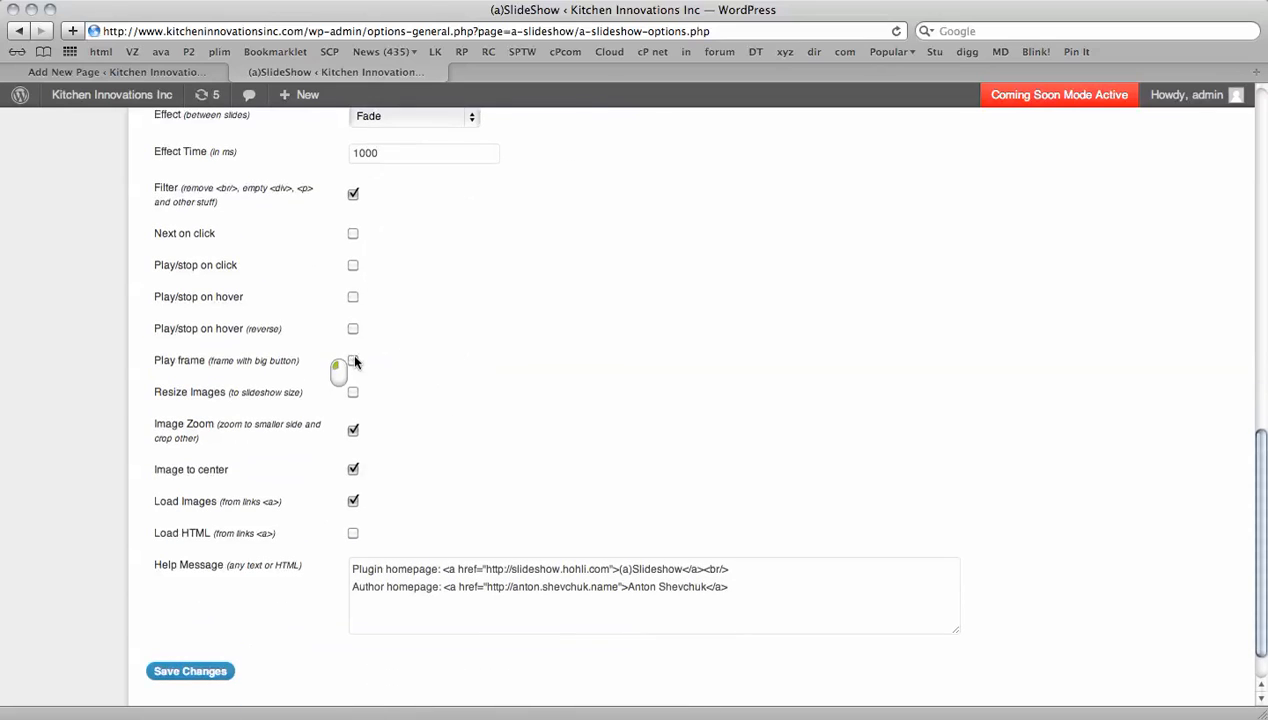
pyautogui.scroll(-3)
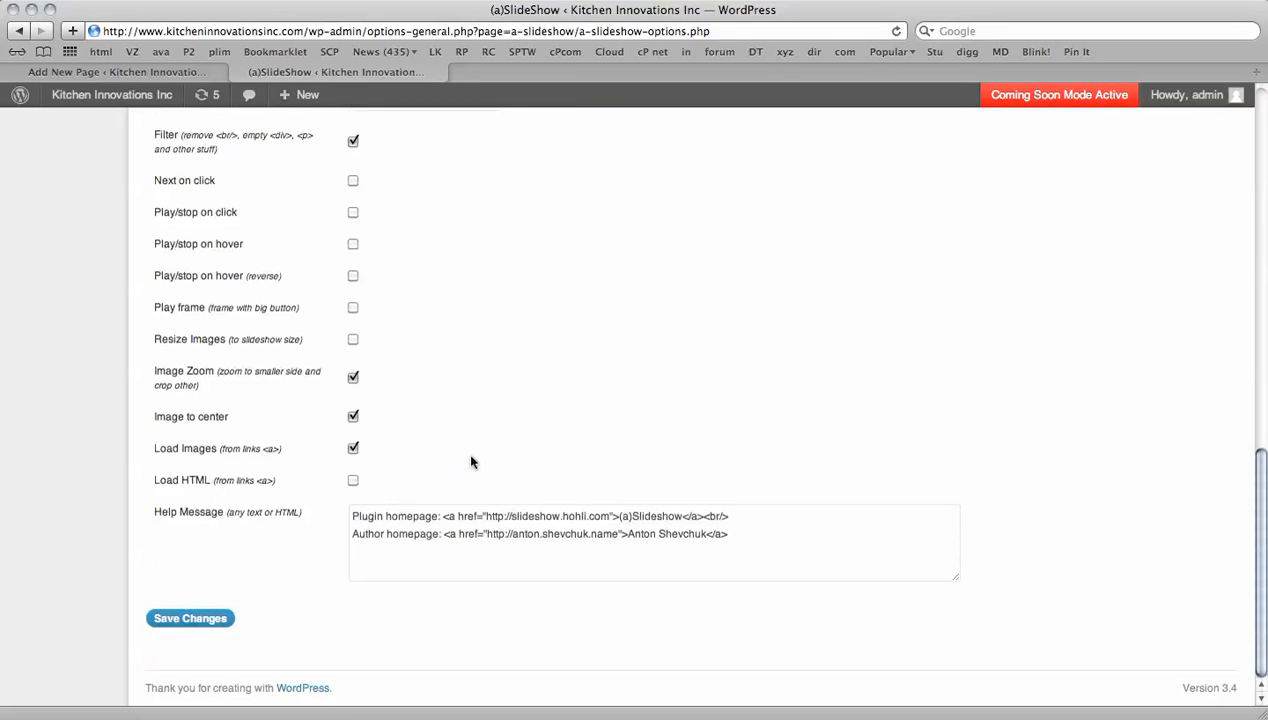
pyautogui.moveTo(324, 452)
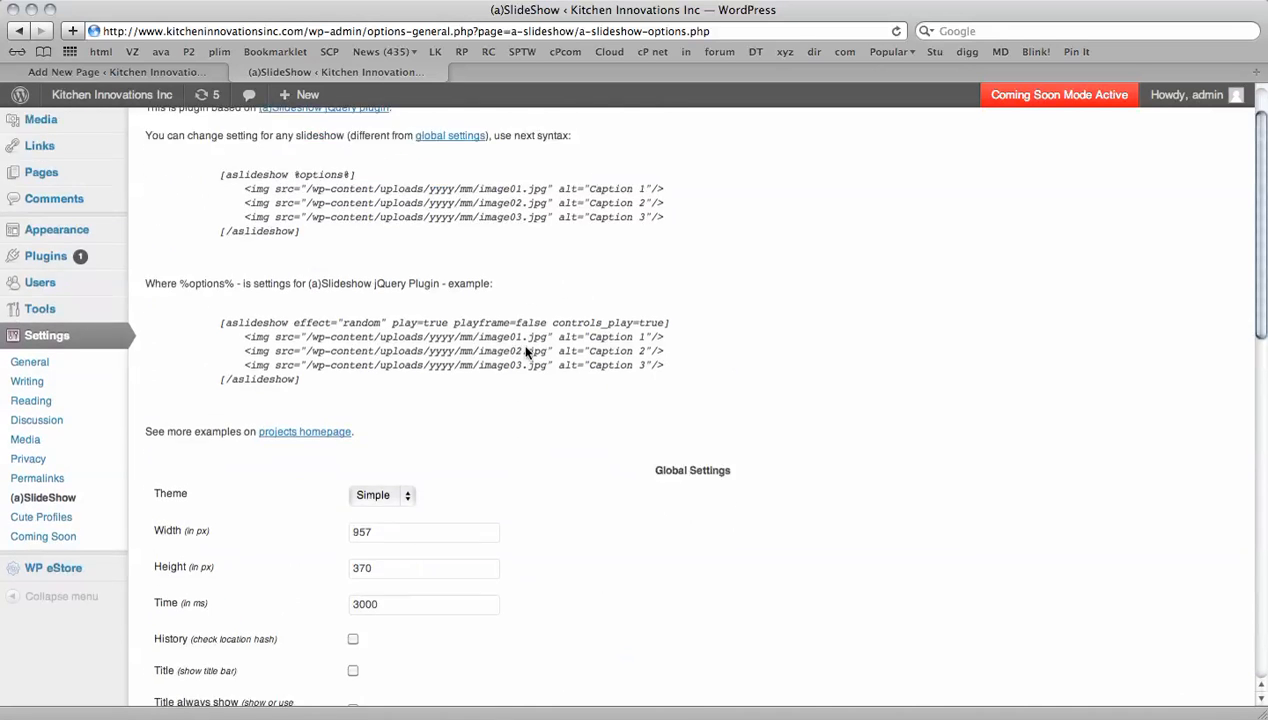
# Save the (a)SlideShow options, confirmed by the 'Settings Updated' notice
pyautogui.scroll(-3)
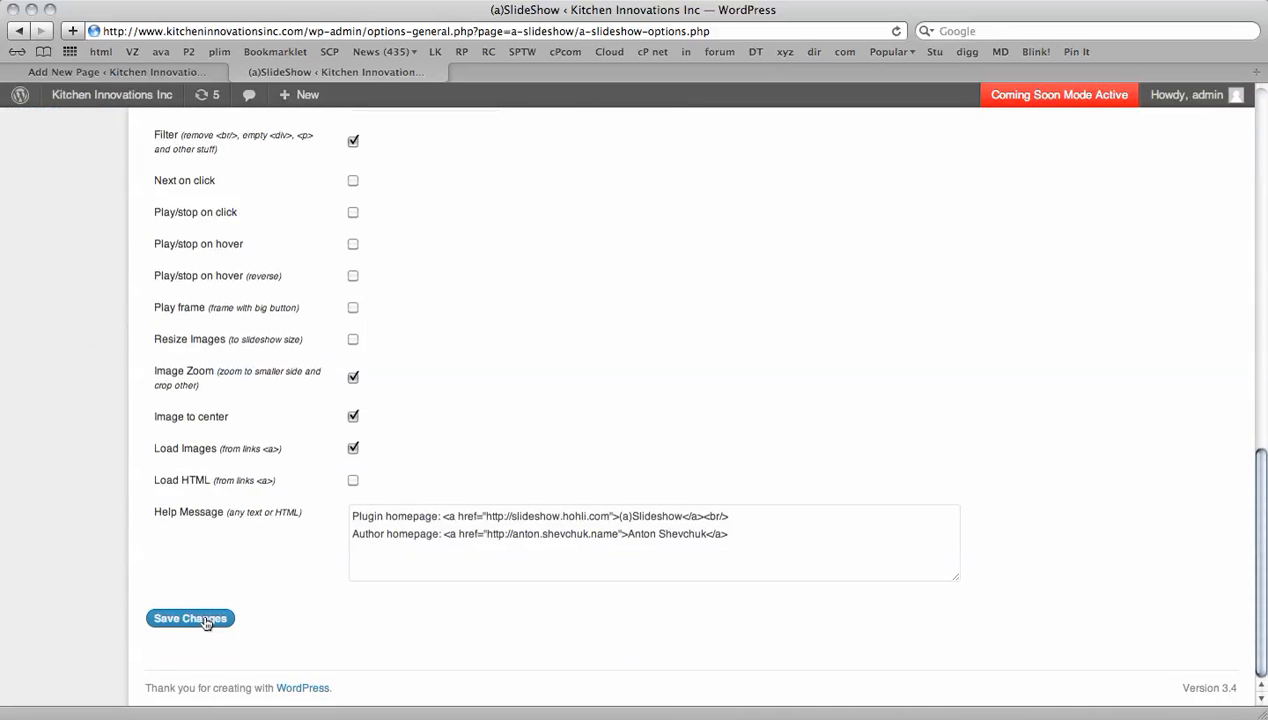
pyautogui.click(190, 618)
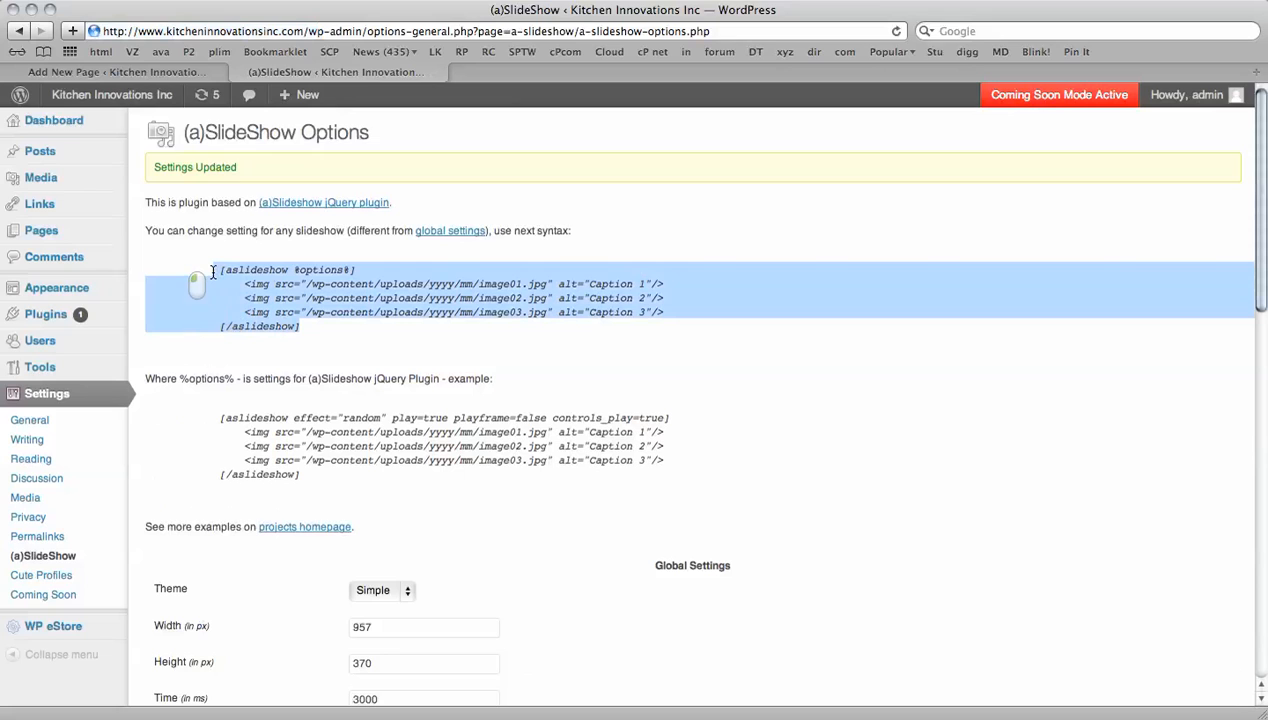
# Paste the example [aslideshow] shortcode into the page and point its two slides at the Pie-Weights and I-love-Cake uploads
pyautogui.press('cmd+c')
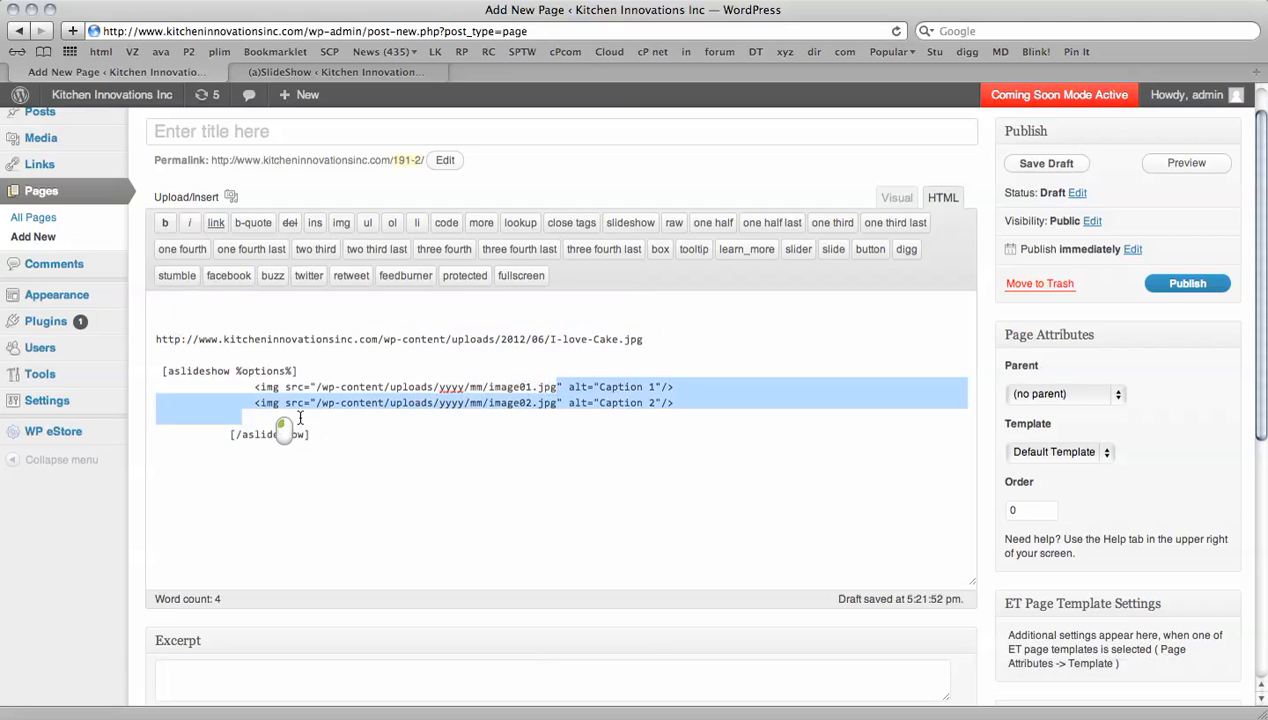
pyautogui.press('cmd+v')
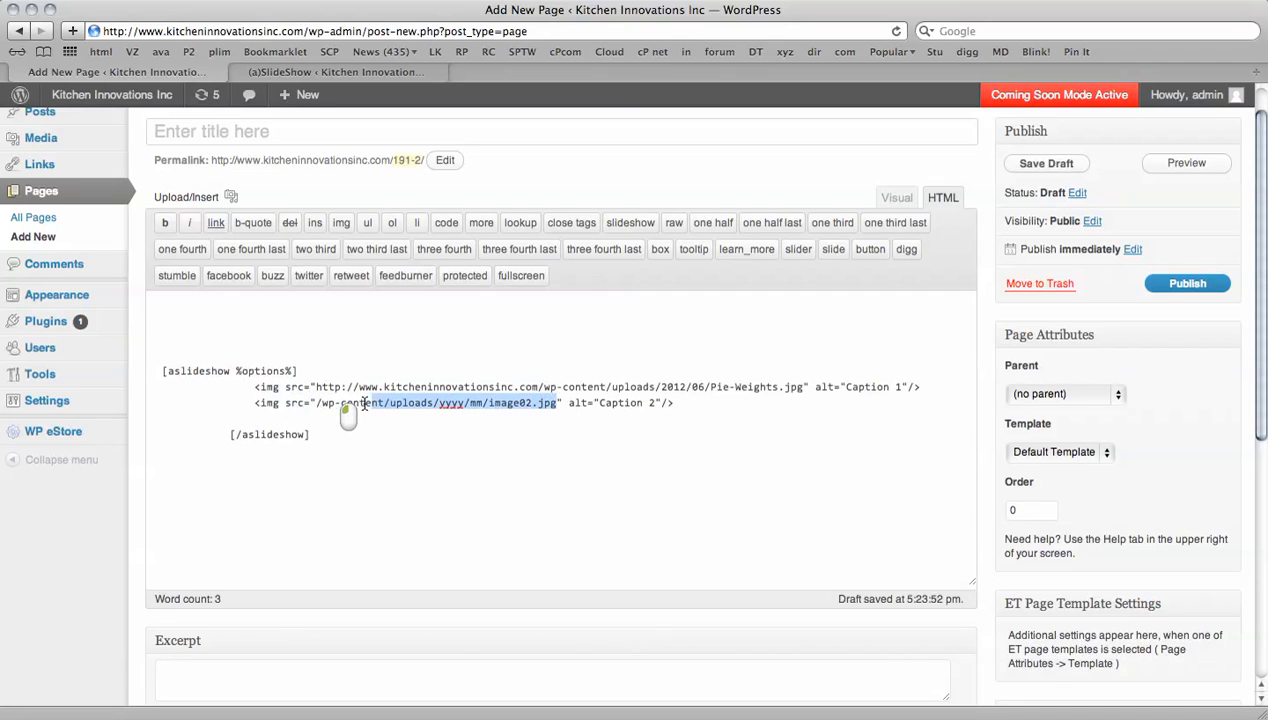
pyautogui.press('cmd+v')
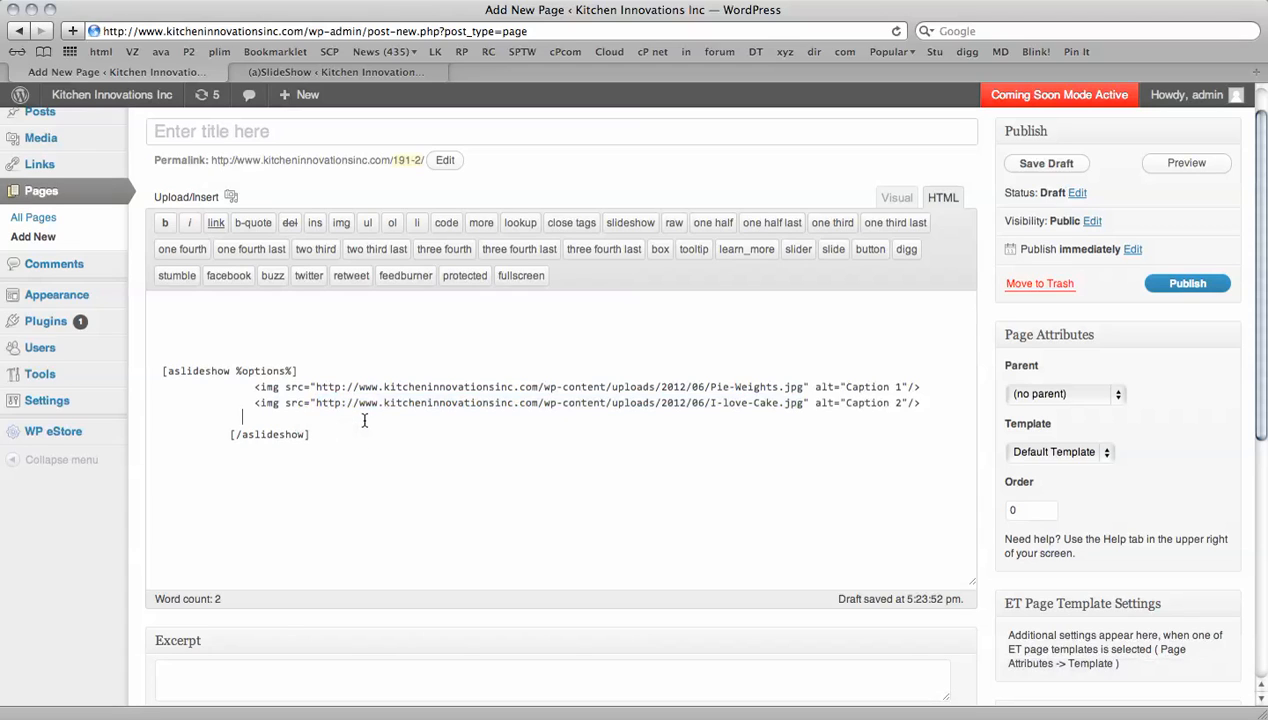
pyautogui.moveTo(364, 432)
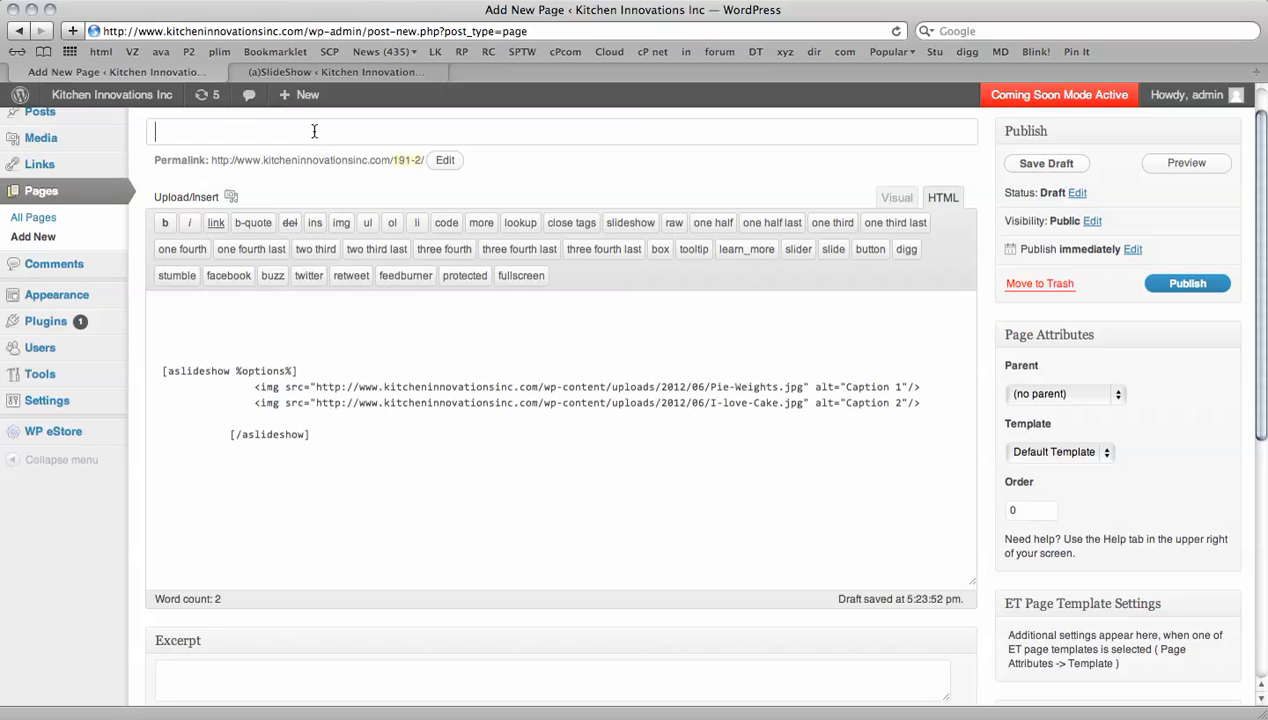
# Title the page 'test slideshow' and publish it
pyautogui.write('test slides')
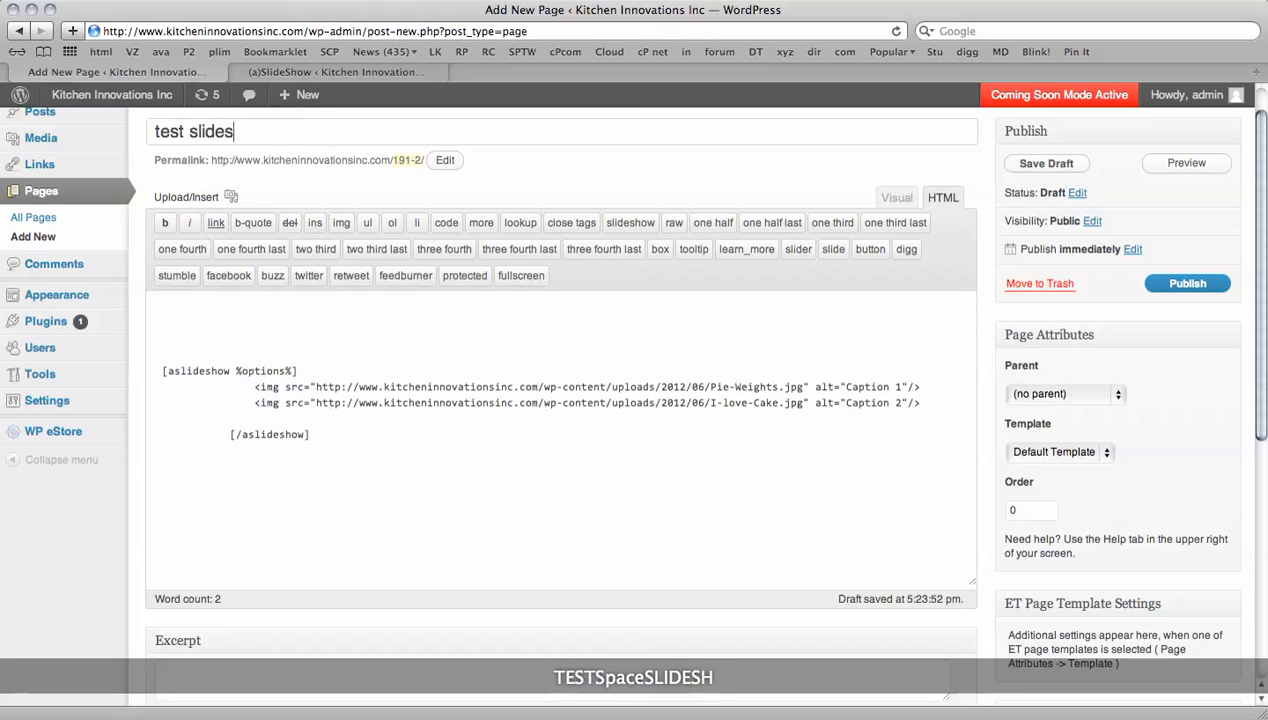
pyautogui.write('how')
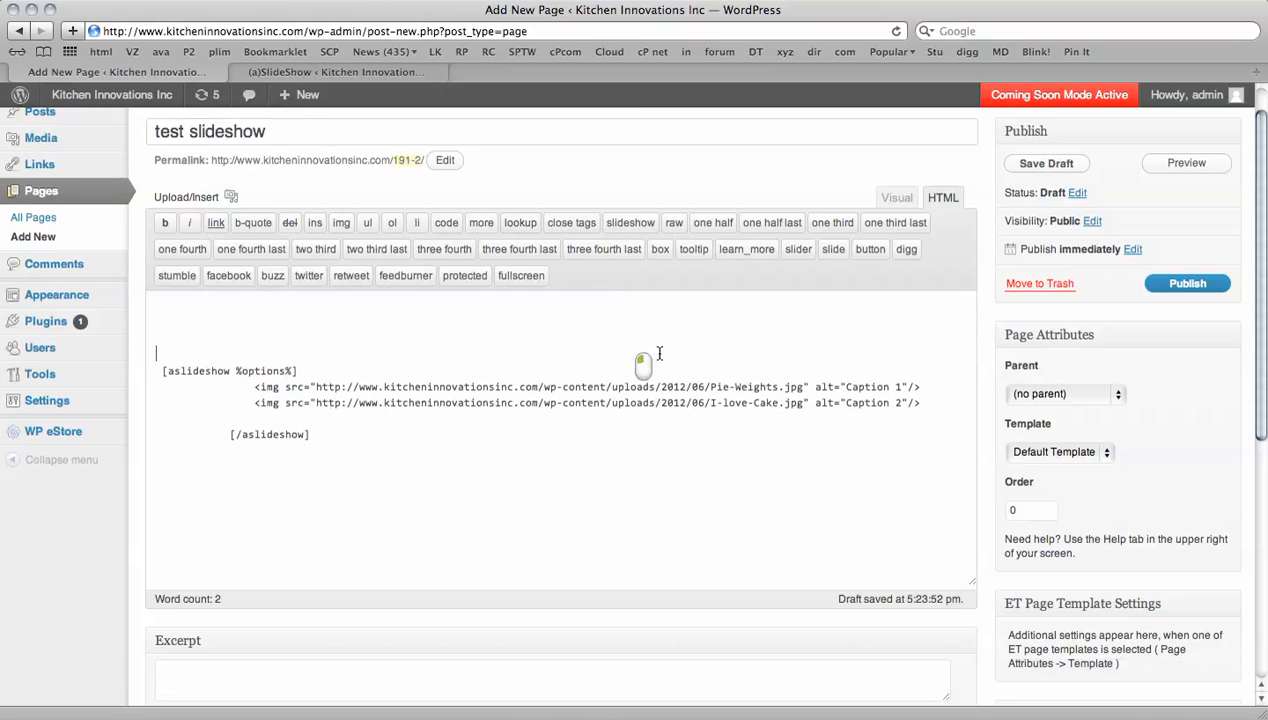
pyautogui.moveTo(1188, 284)
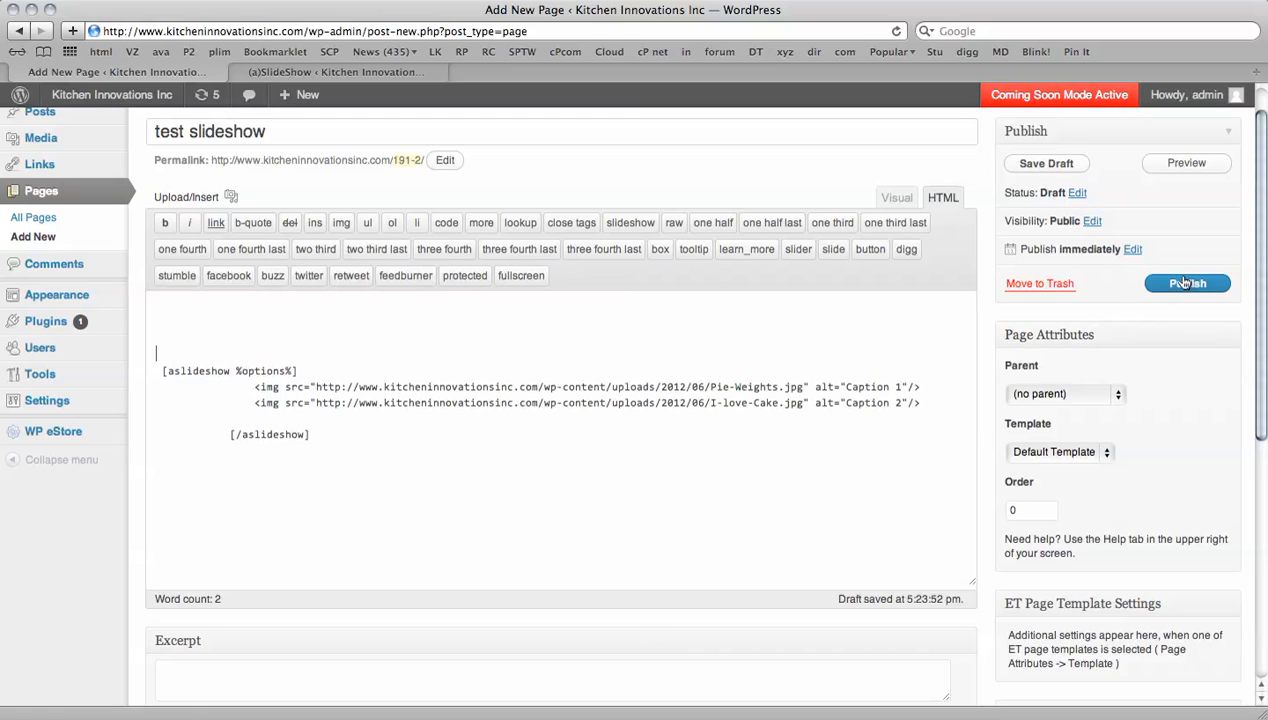
pyautogui.click(1188, 284)
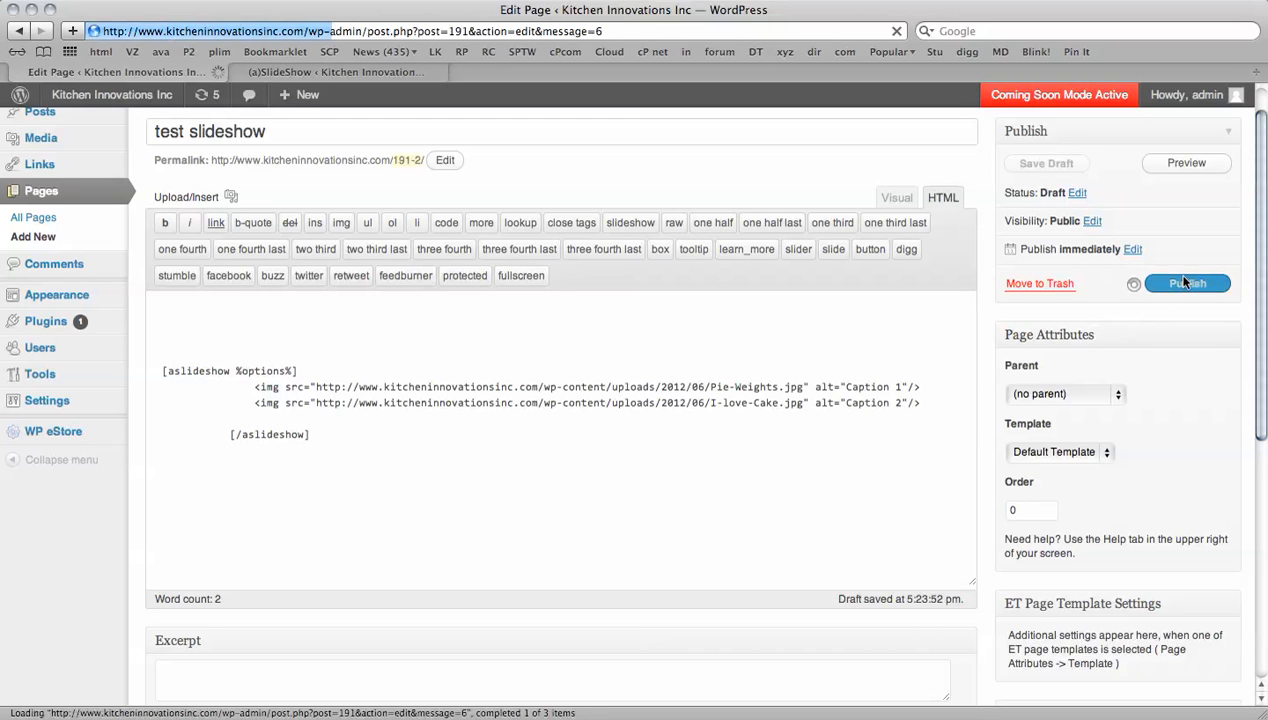
pyautogui.click(1188, 284)
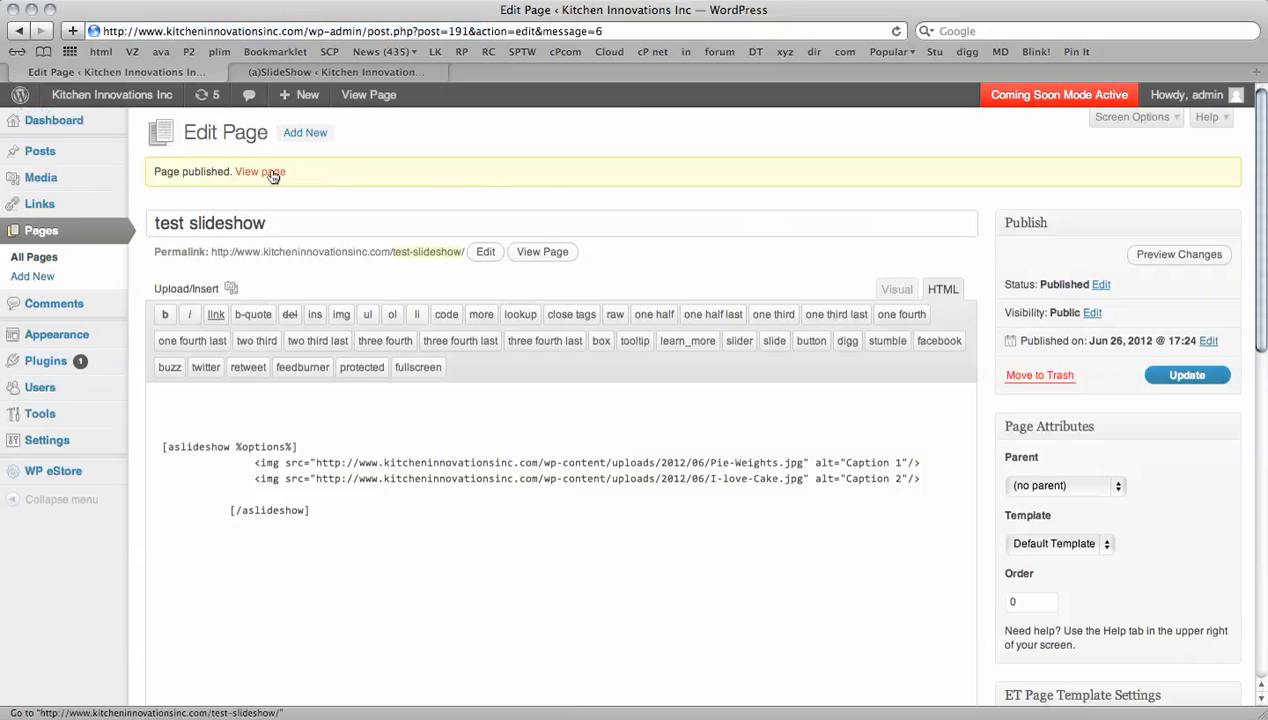
# View the published page on the live site showing the pie-weights image
pyautogui.click(260, 172)
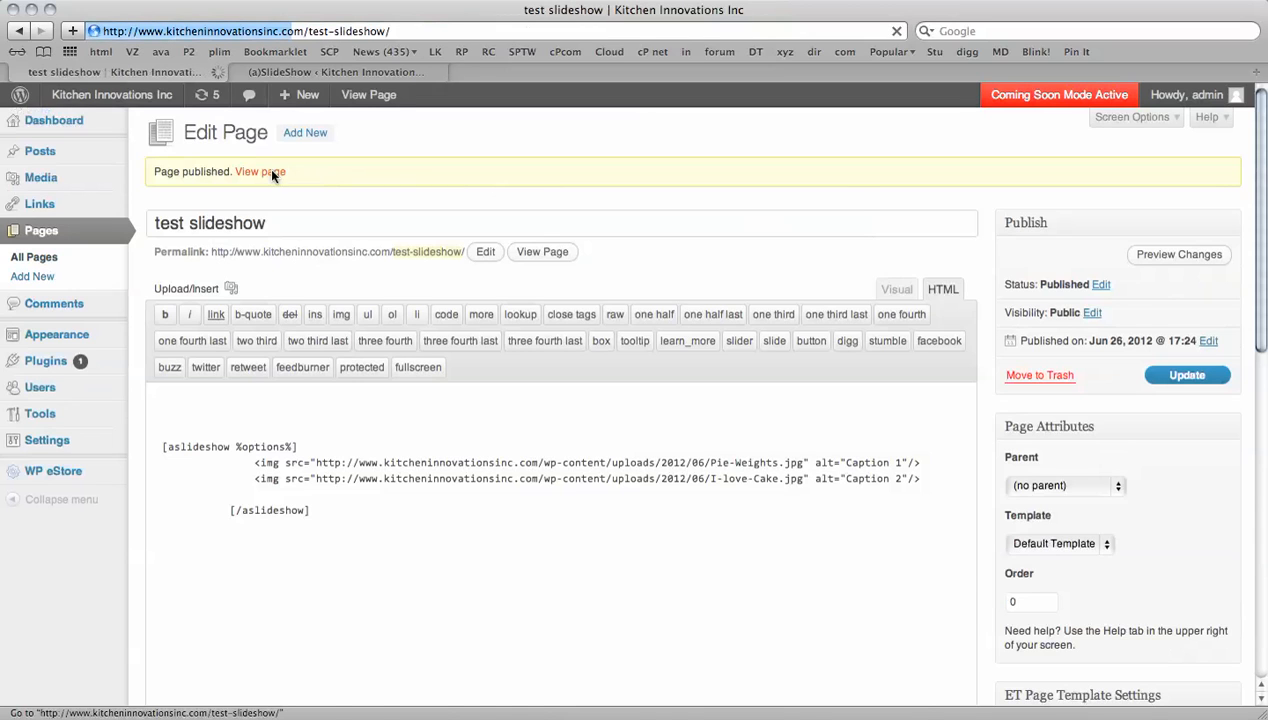
pyautogui.click(260, 172)
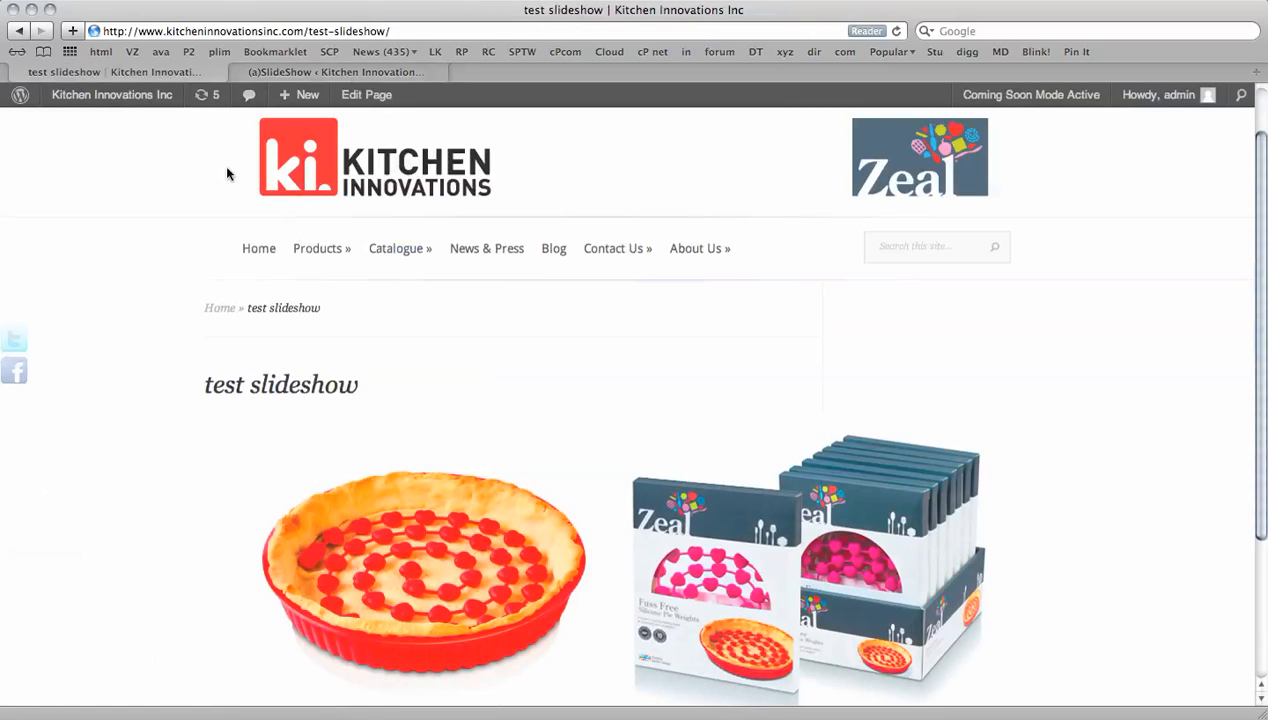
# Return from the live page to the Edit Page screen to adjust the shortcode's closing tag
pyautogui.click(366, 94)
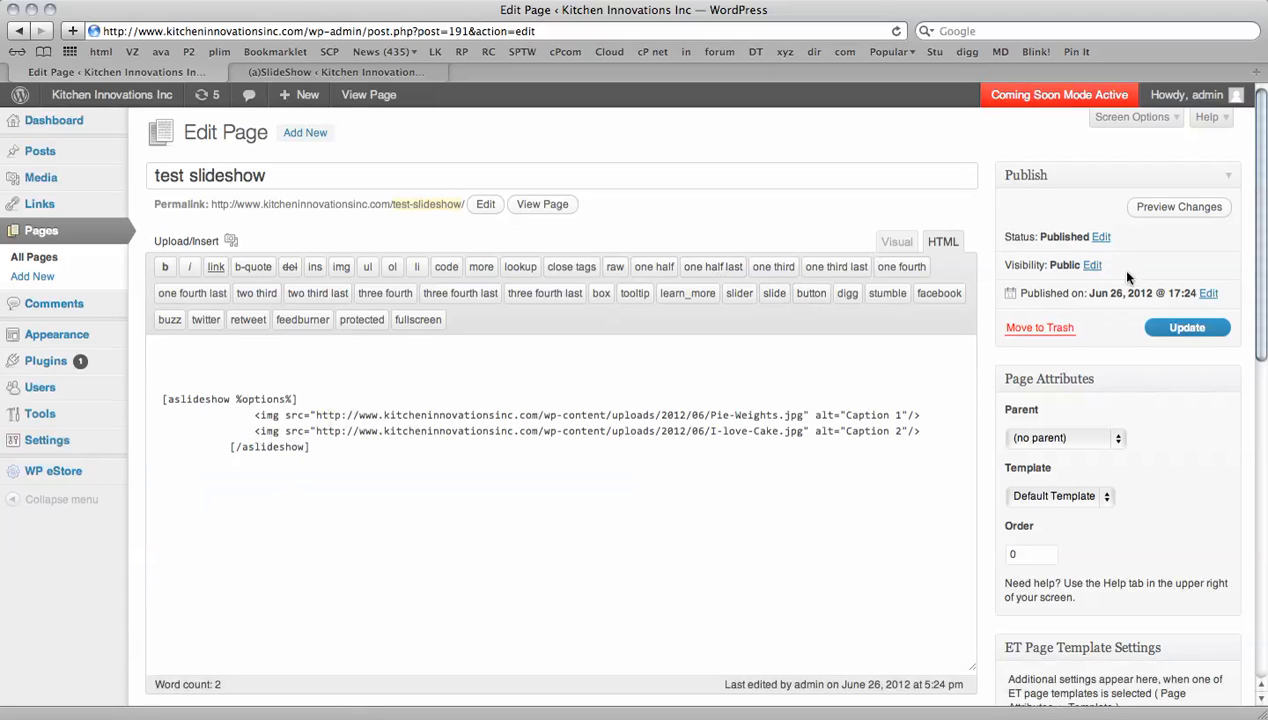
# Update the published page with the adjusted shortcode and view it live with the pie dish and Zeal images
pyautogui.click(1188, 328)
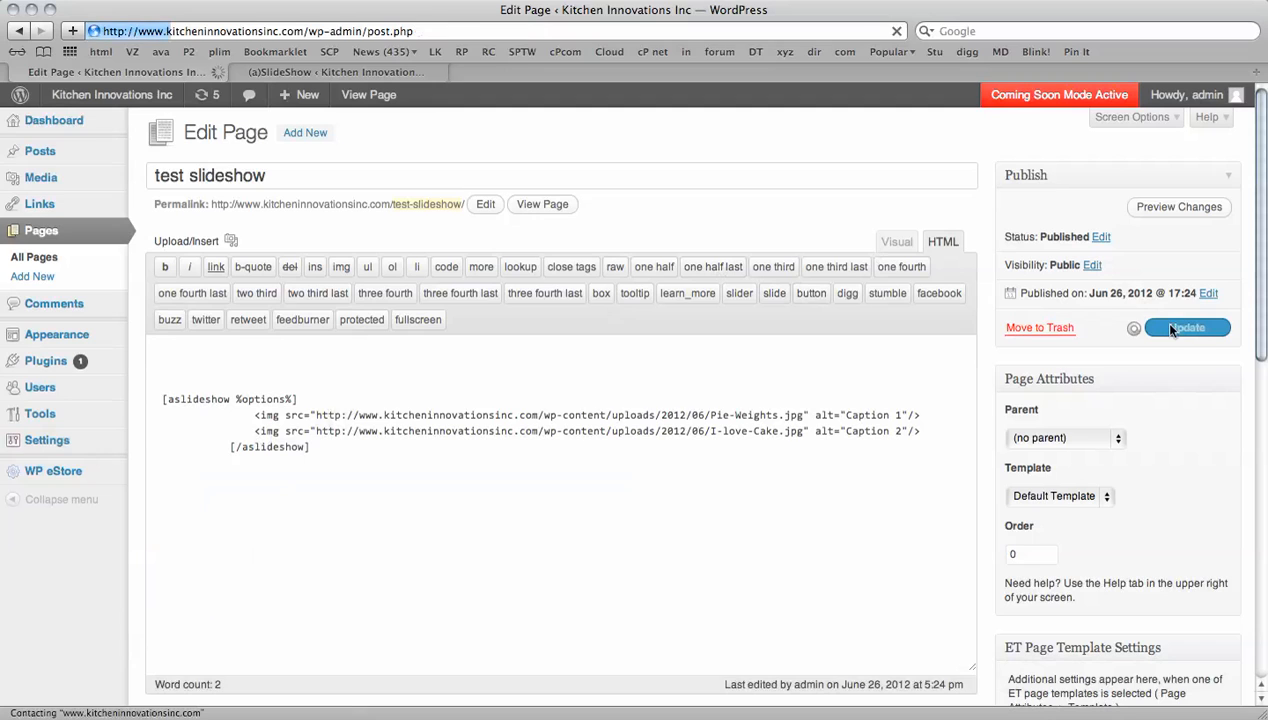
pyautogui.click(1188, 328)
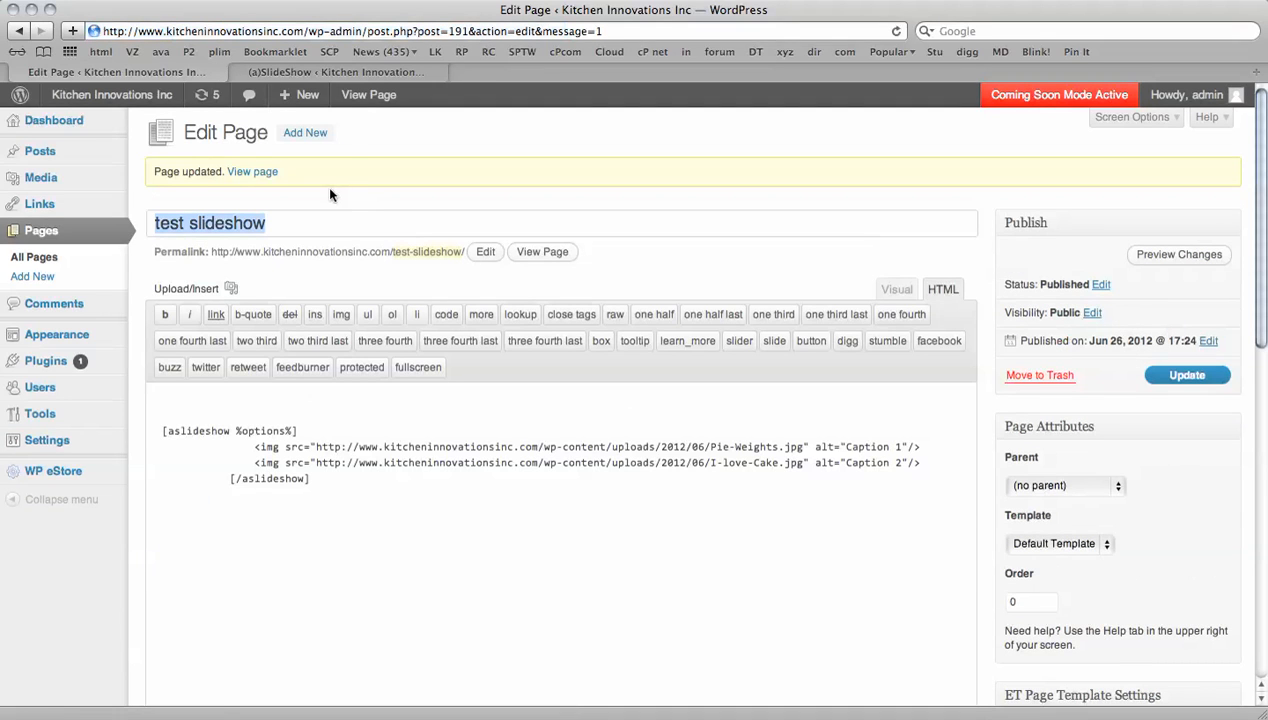
pyautogui.click(252, 172)
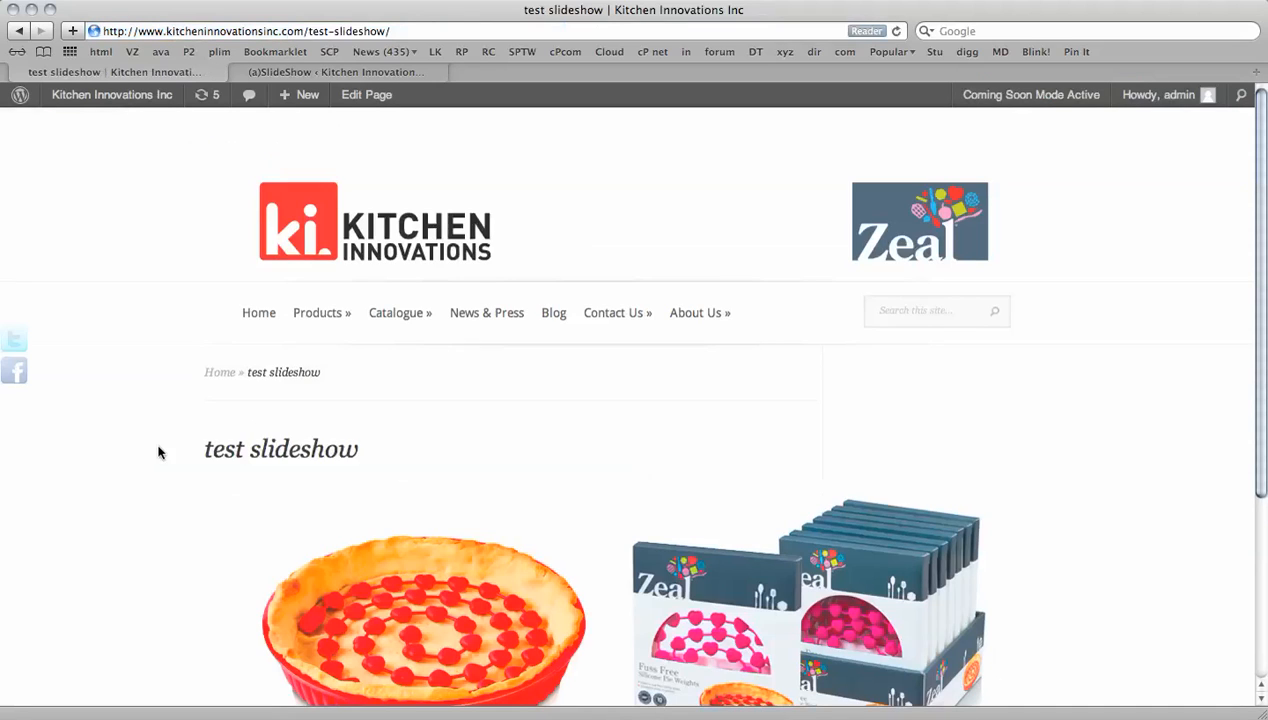
# Watch the live slideshow fade between the two product images
pyautogui.scroll(-3)
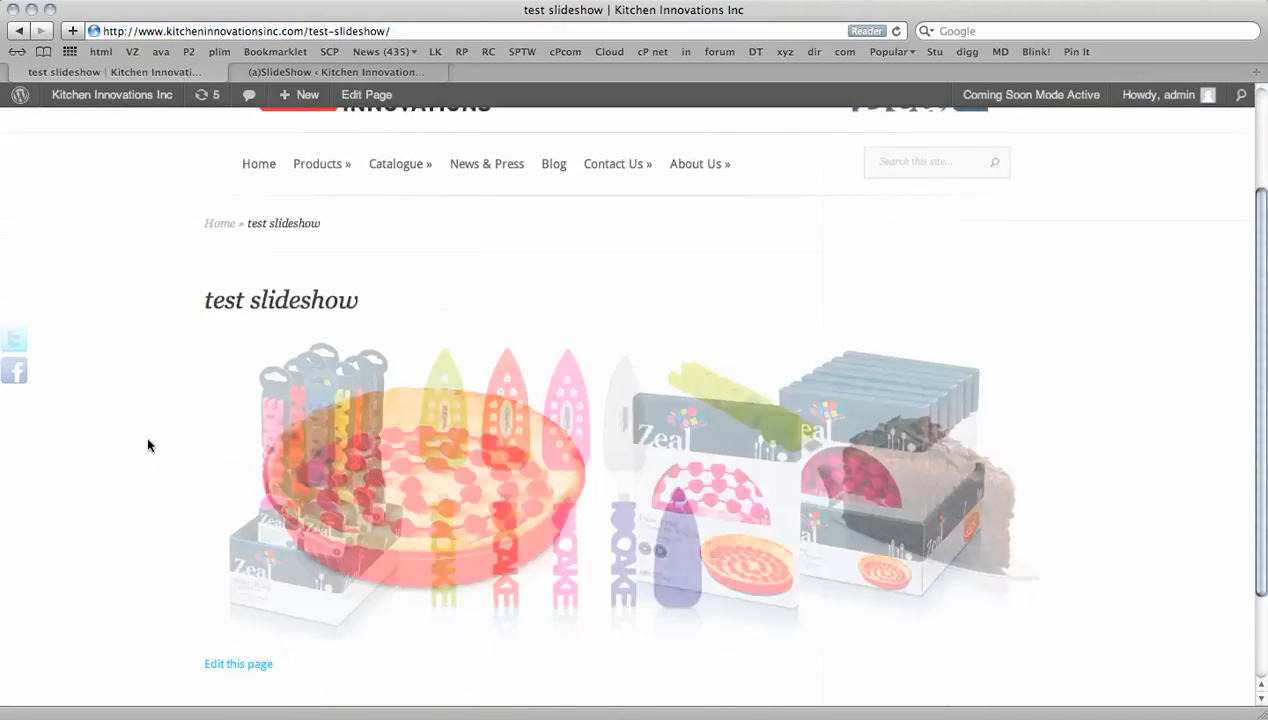